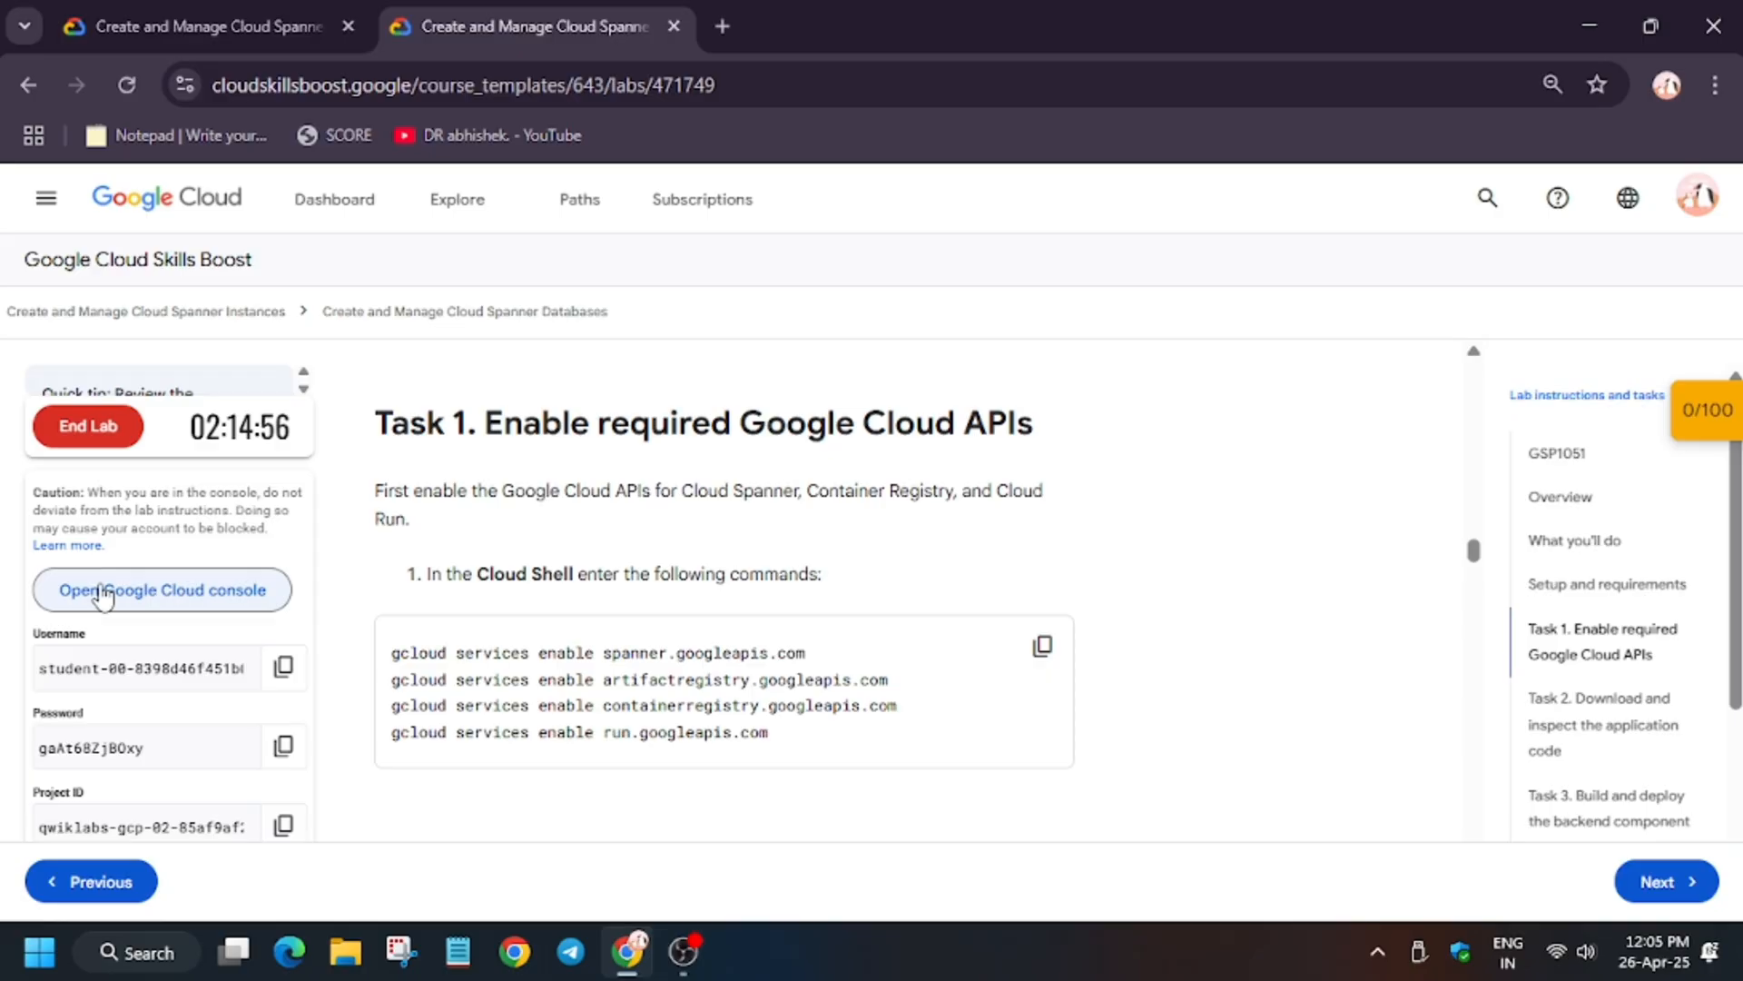
Step: Launch the lab's Google Cloud console from the Skills Boost lab panel
click(162, 589)
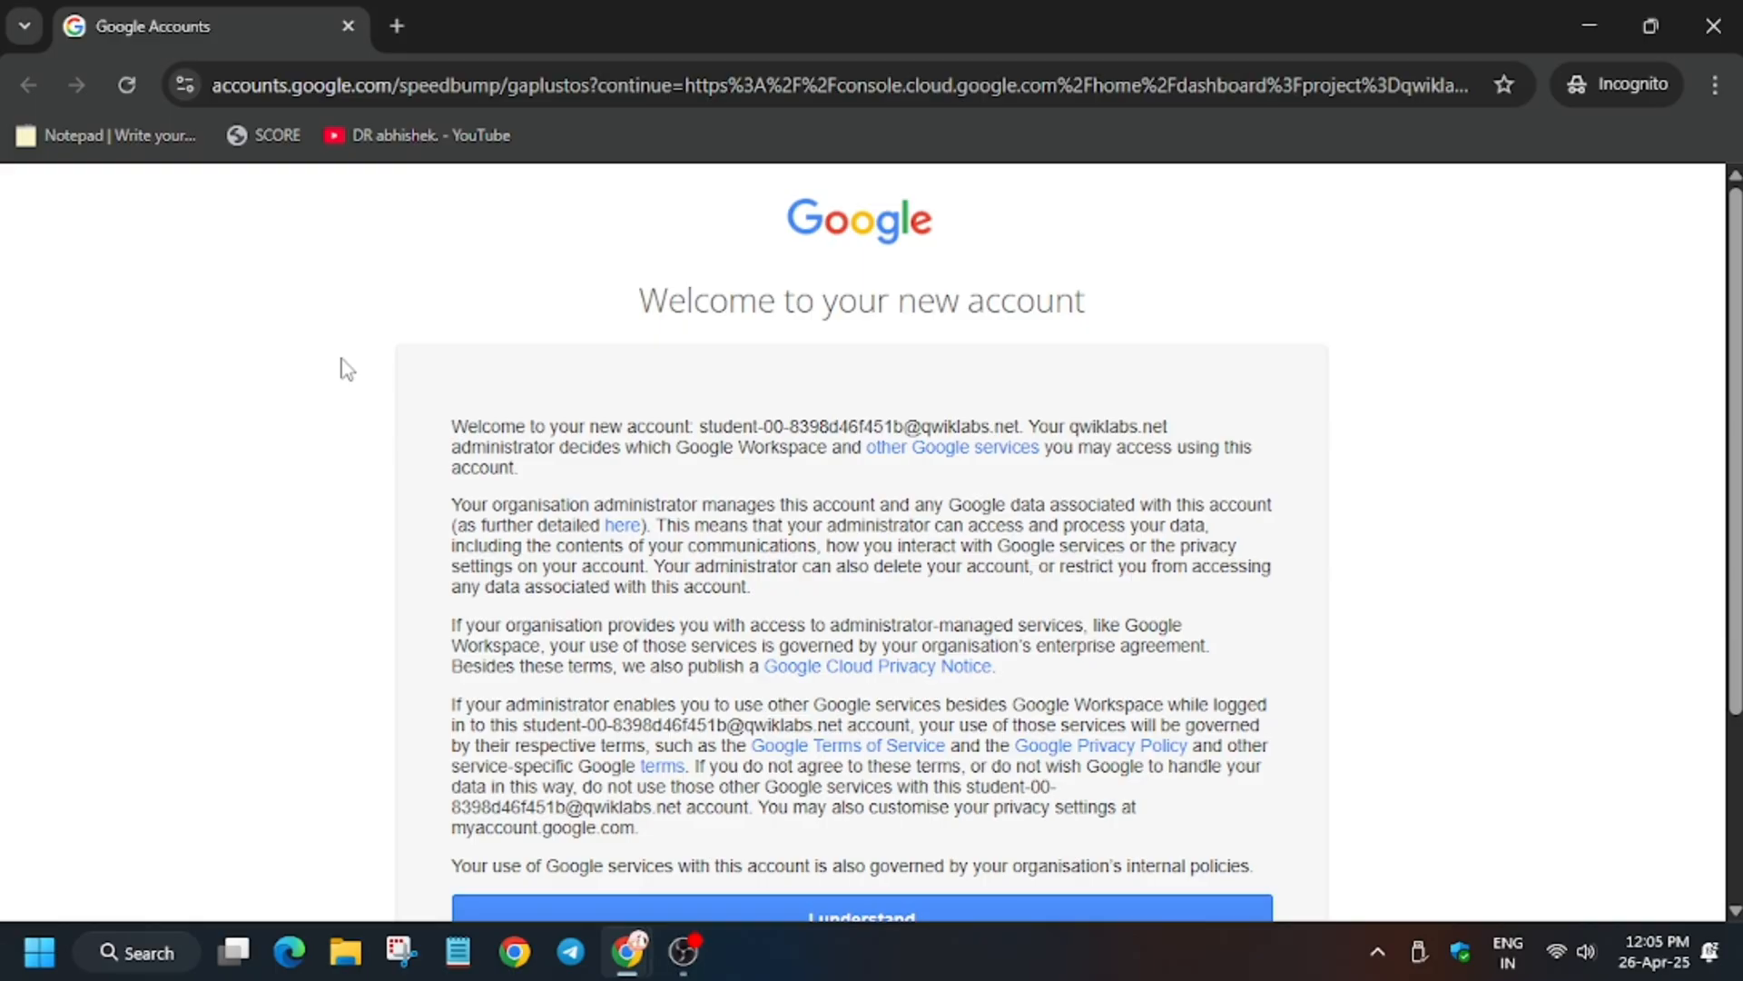
Step: Accept the new-account terms and start a Cloud Shell session for the lab project
click(859, 915)
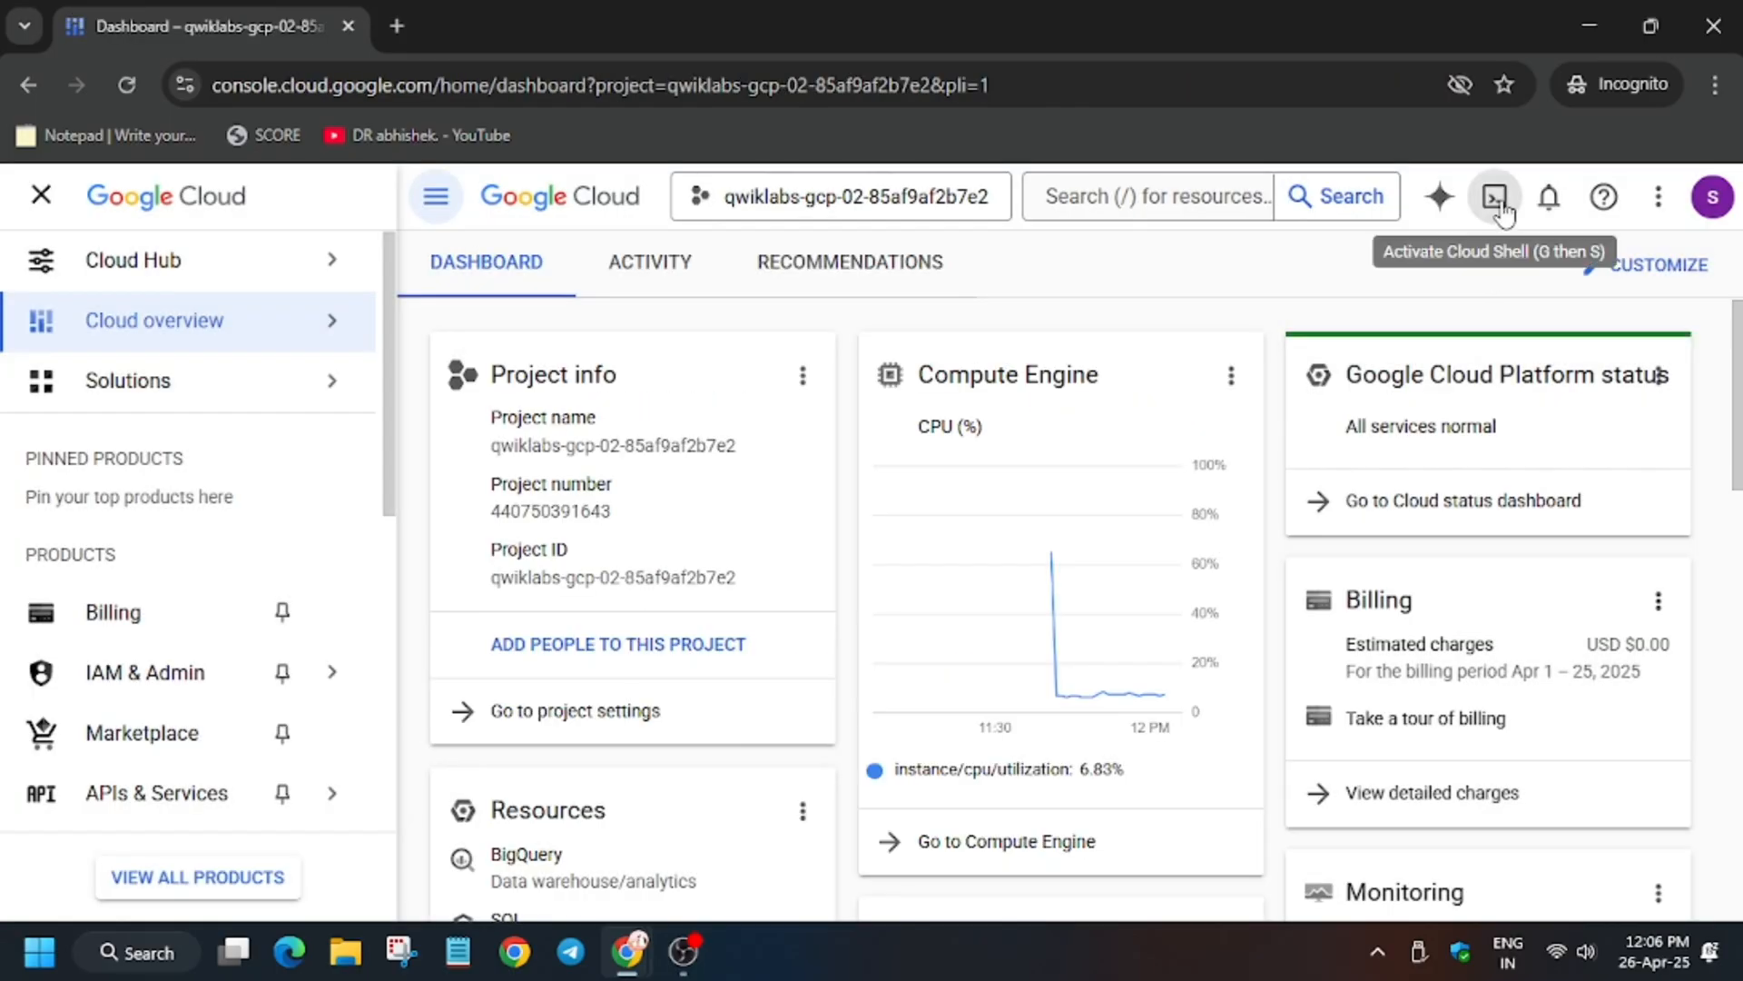
click(1494, 196)
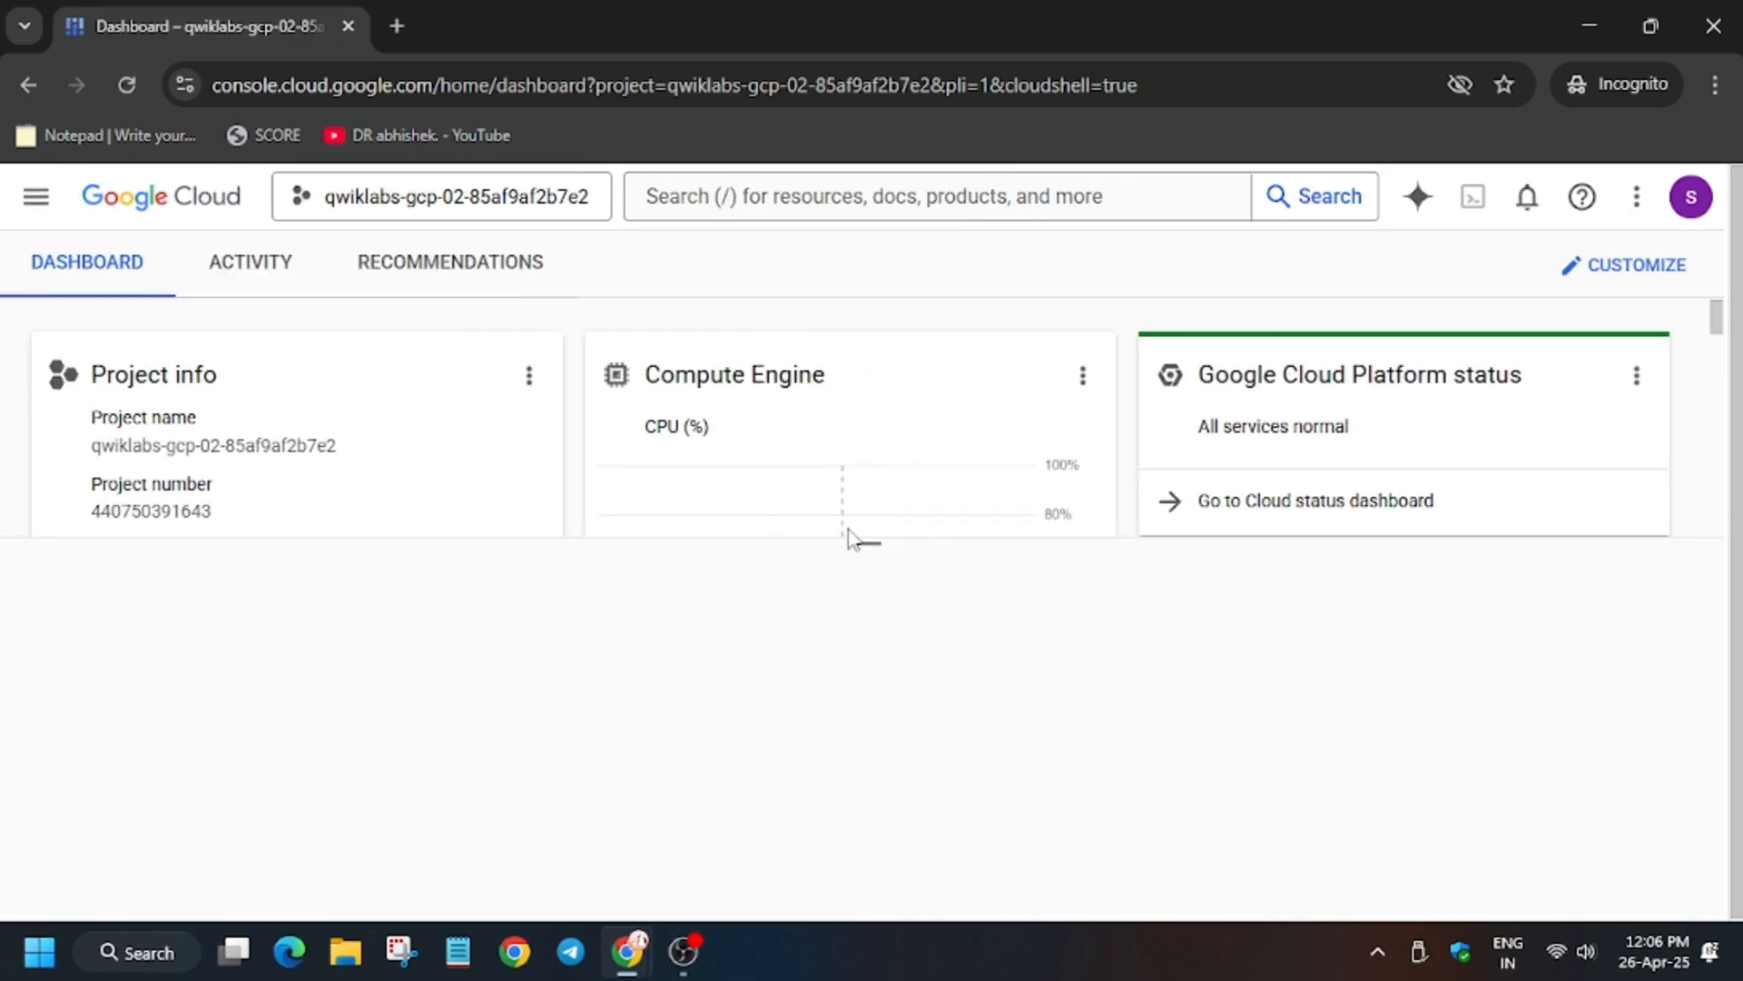
click(1472, 196)
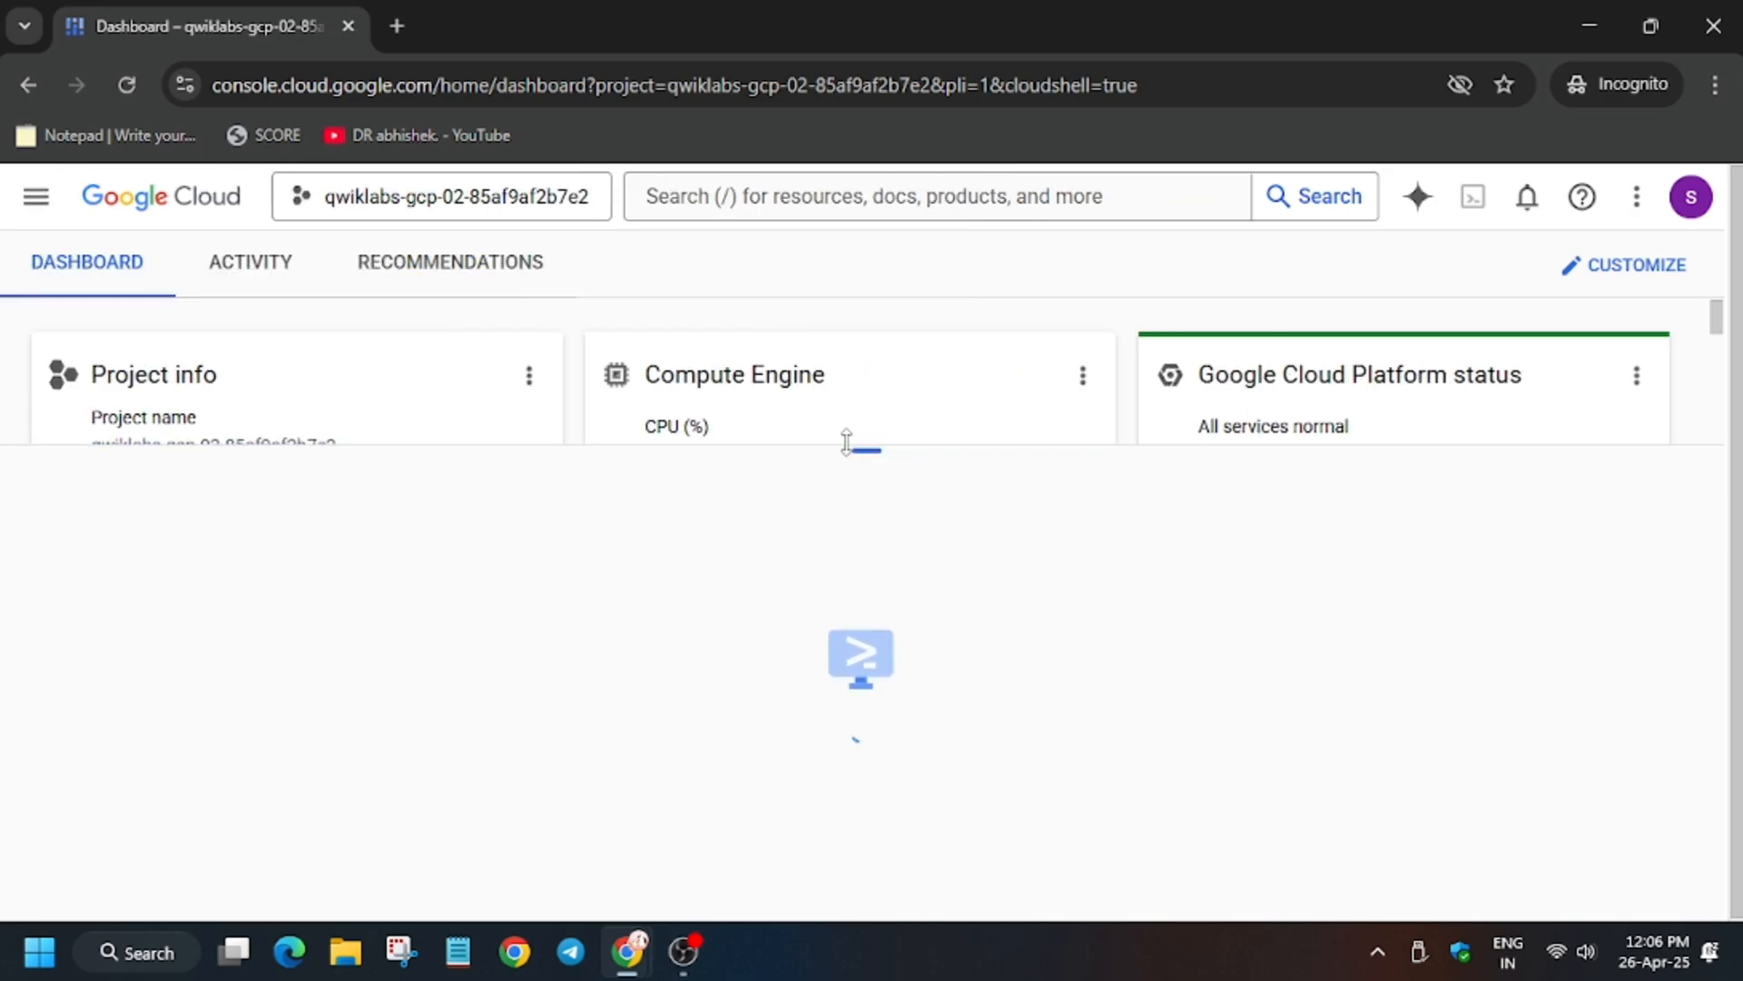
click(1473, 196)
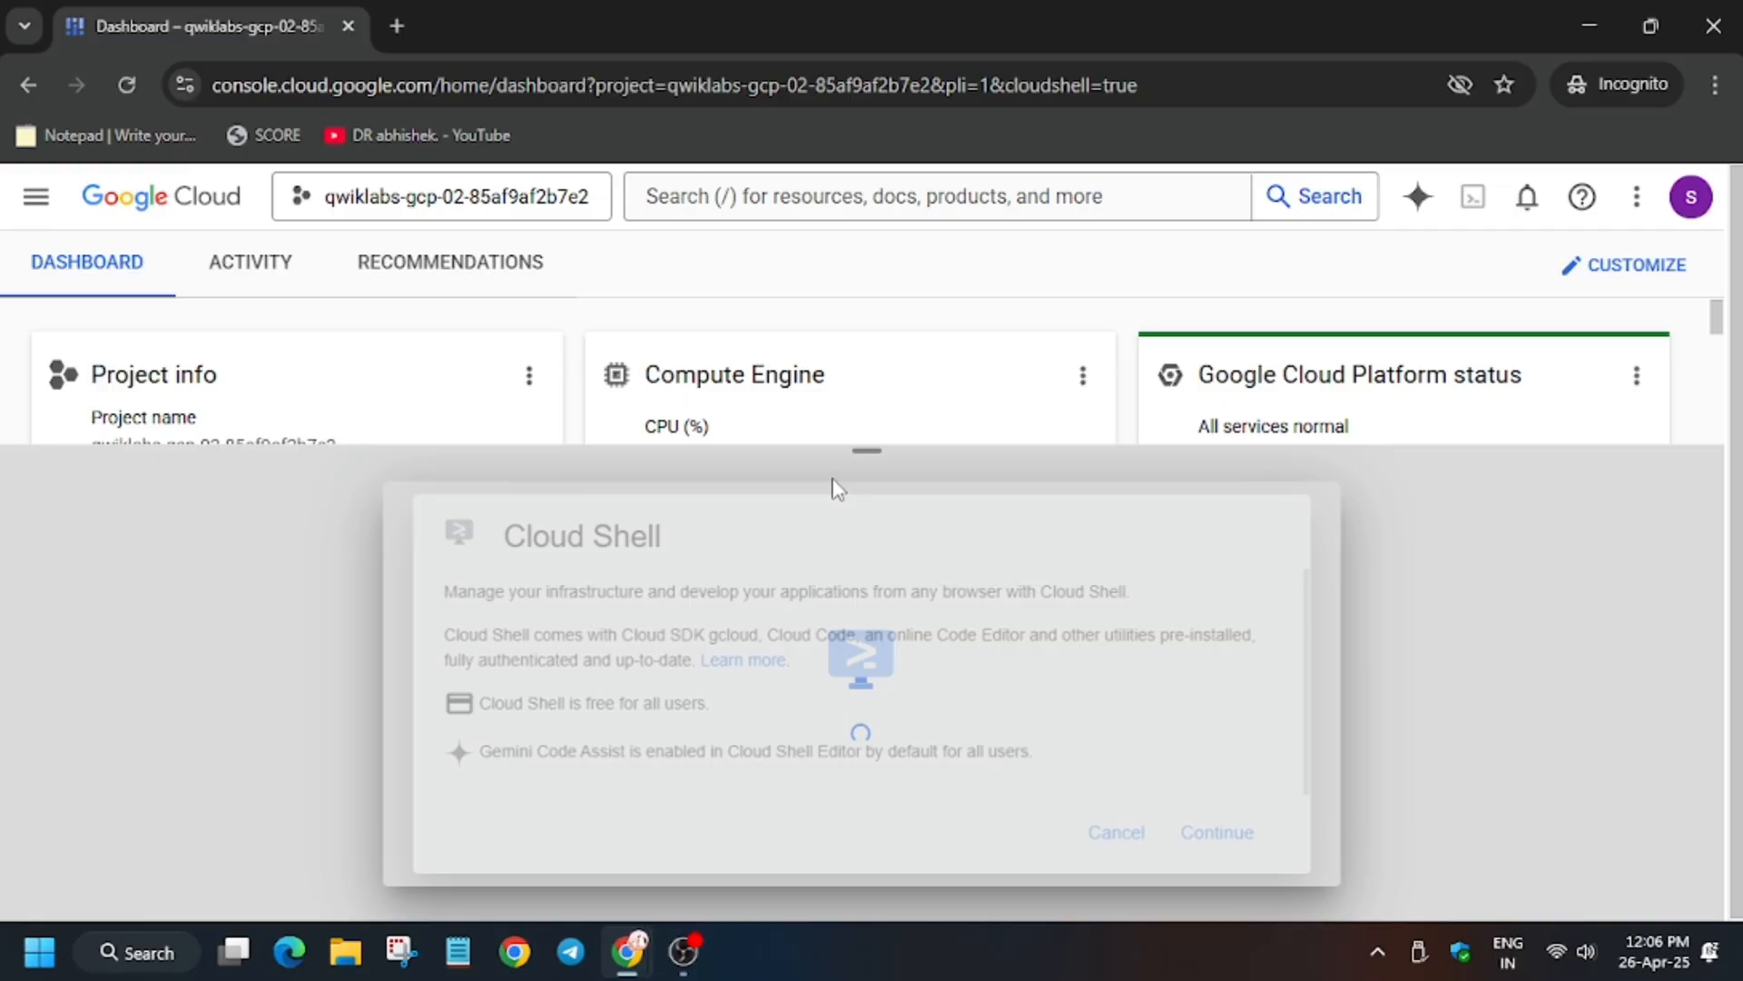
click(1215, 832)
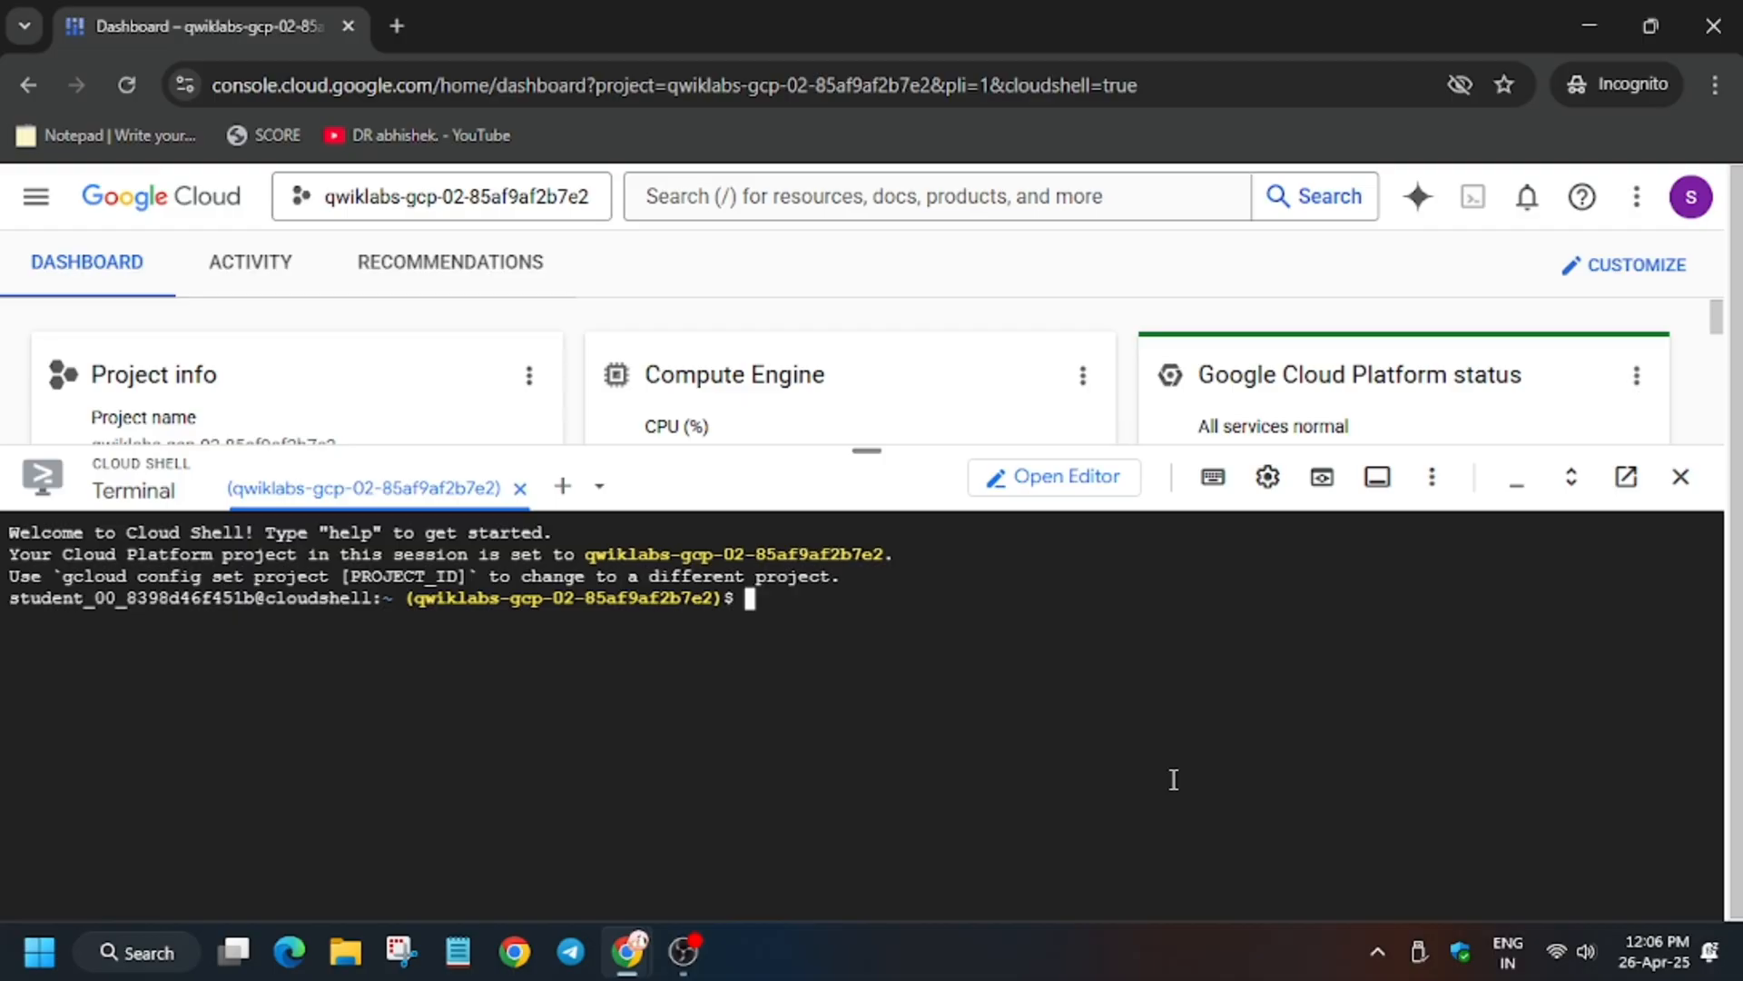
Step: Enable the Spanner, Artifact Registry, Container Registry and Cloud Run APIs, then clone training-data-analyst
text(Deploy a Modern Web App connected to a Cloud Spanner Instance)
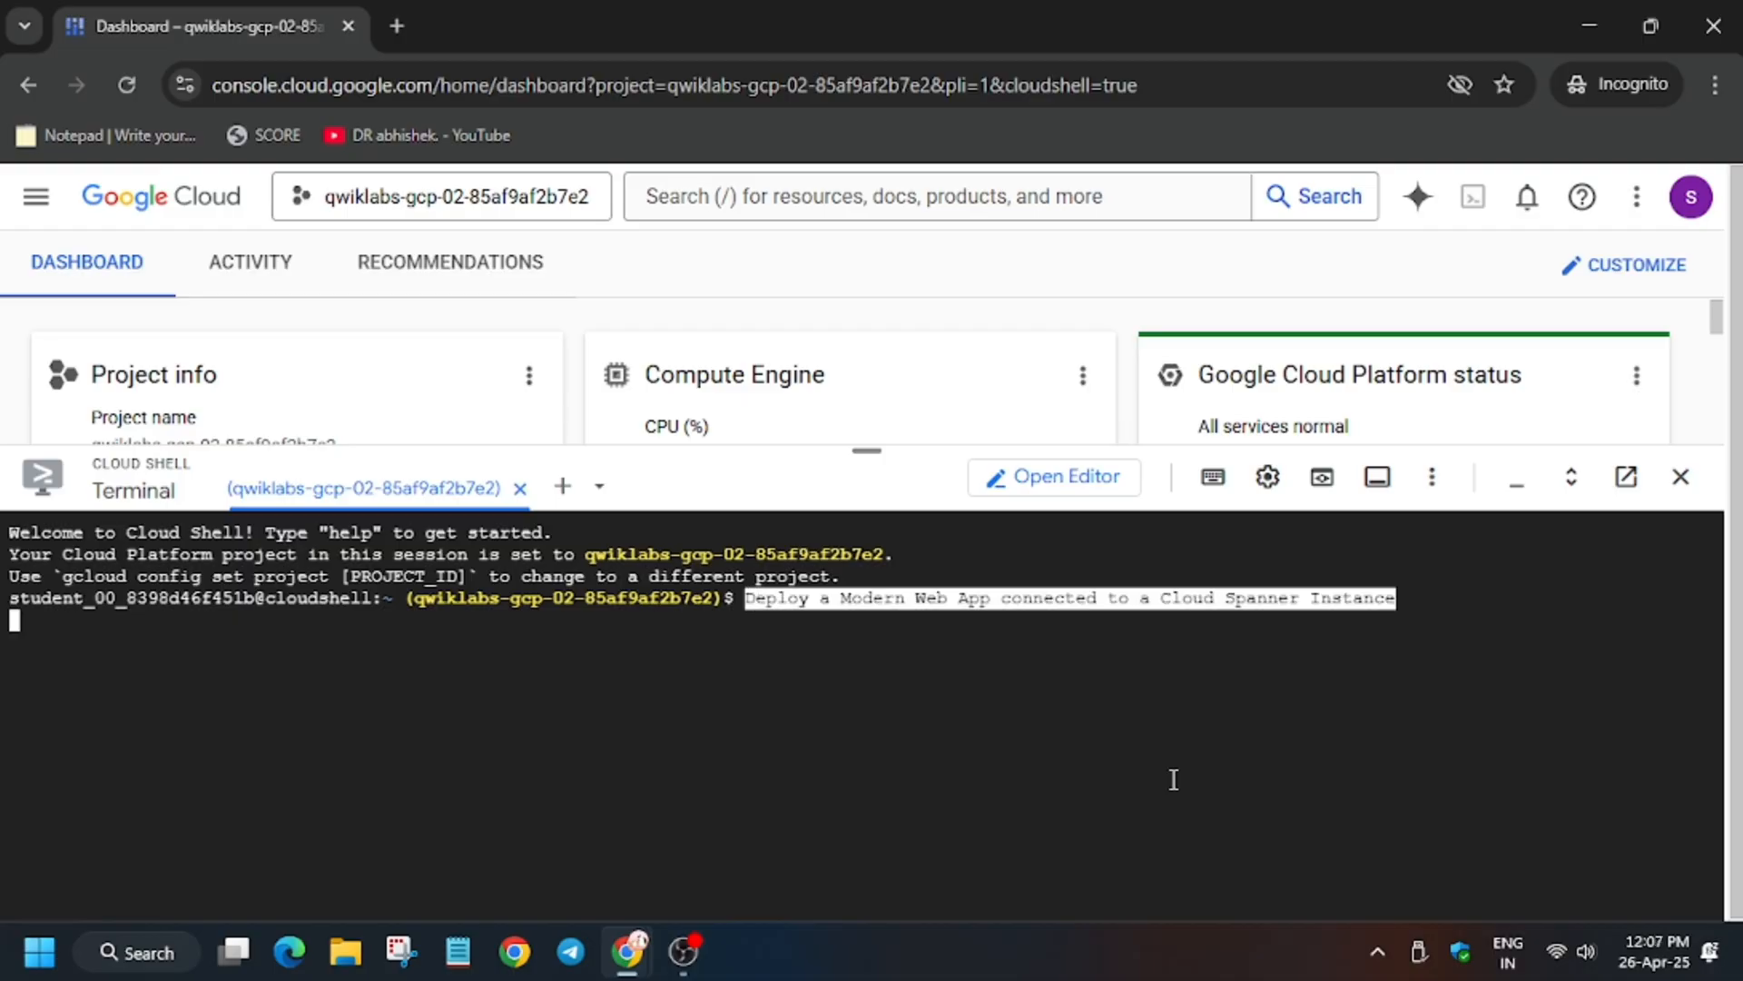
click(523, 25)
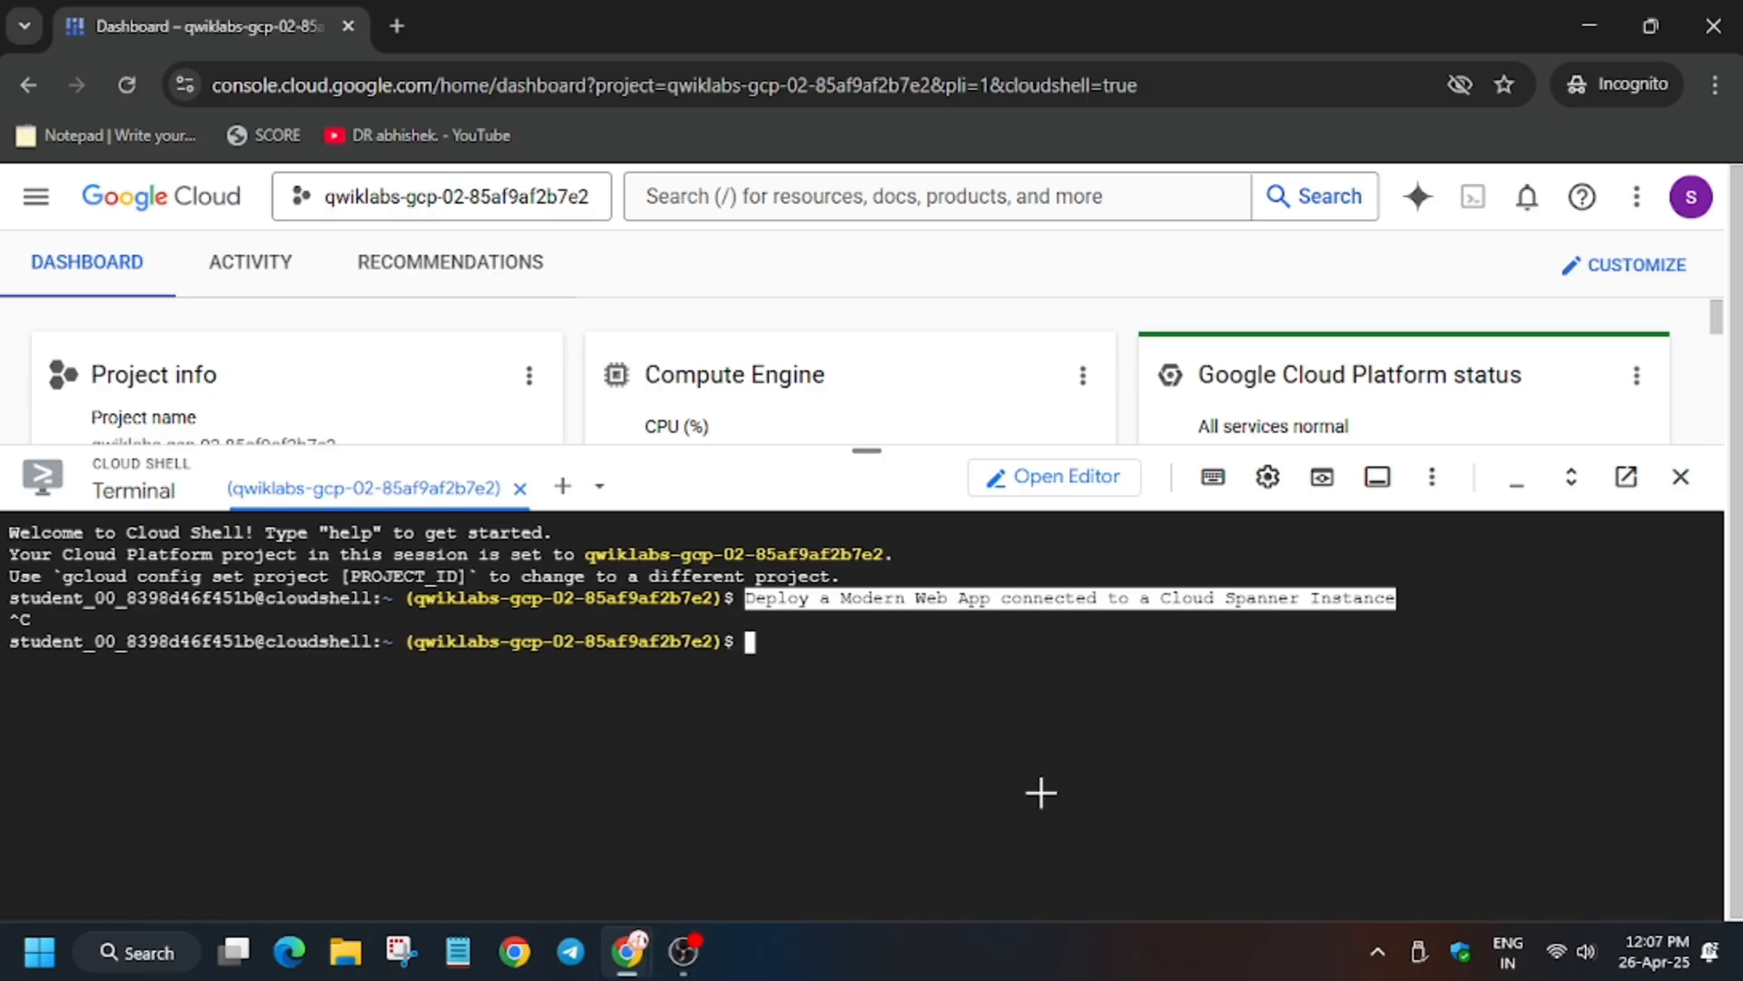
text(gcloud services enable spanner.googleapis.com)
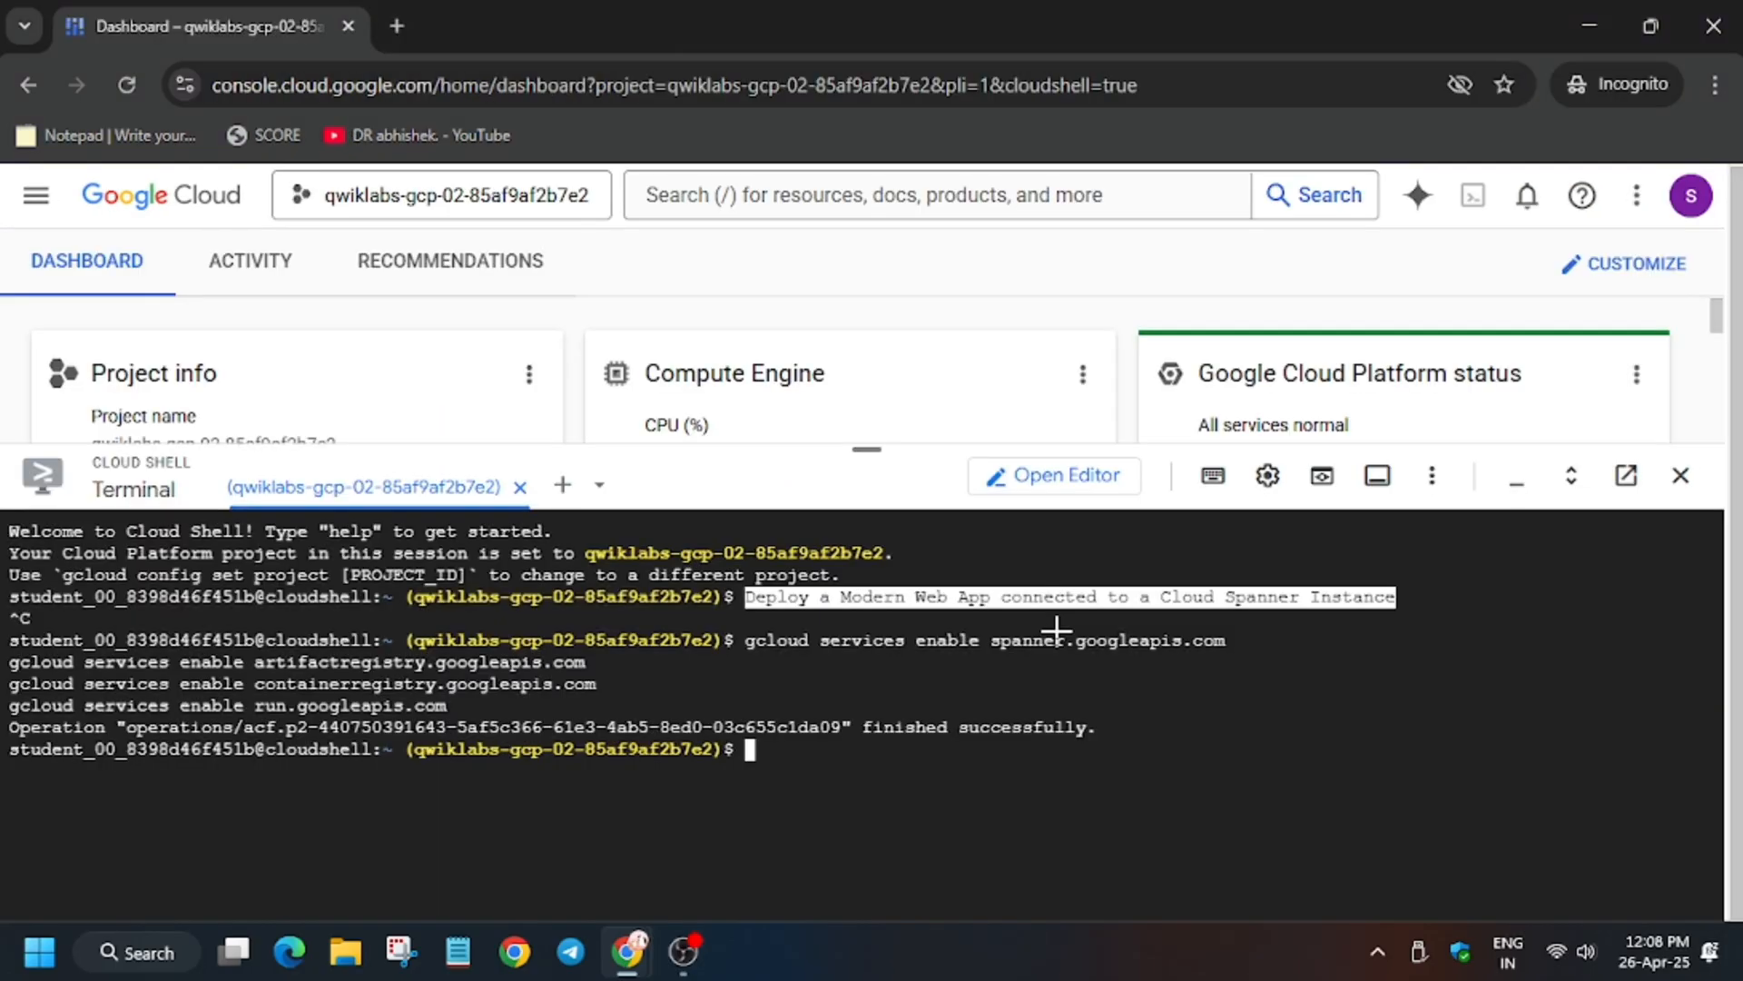
text(git clone https://github.com/GoogleCloudPlatform/training-data-analyst)
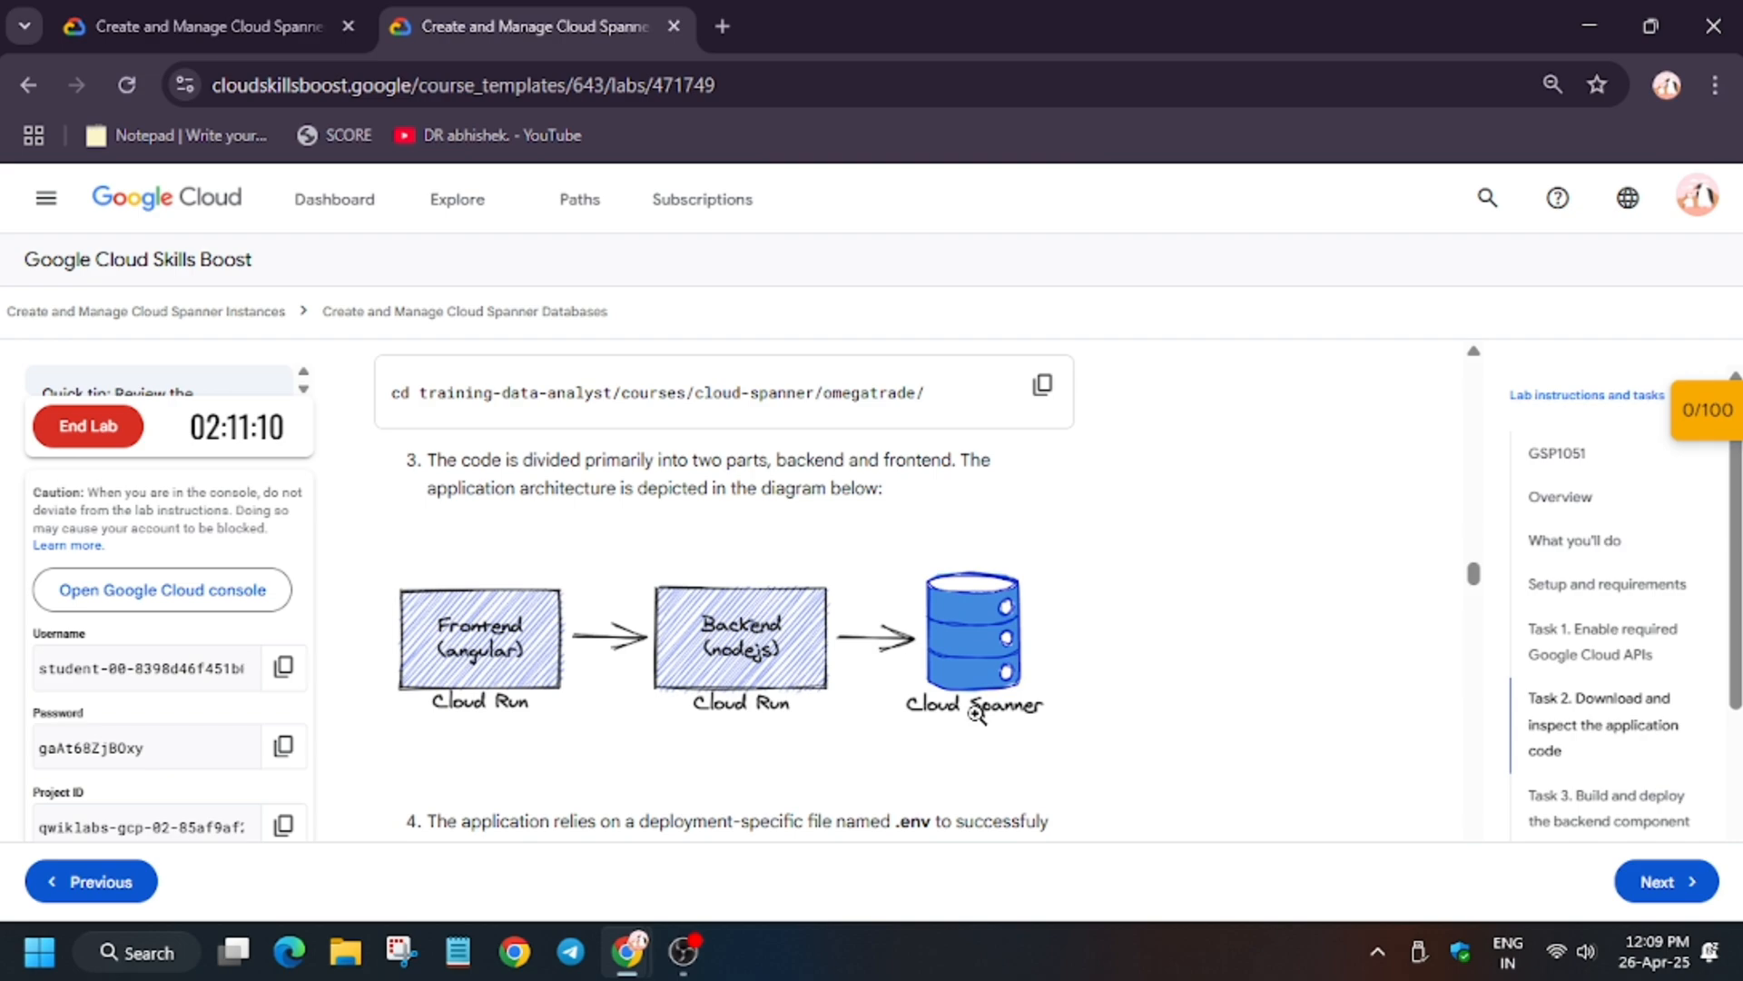
Step: Move into omegatrade/backend from the cloned repo and start a new .env file in nano
scroll(down, 3)
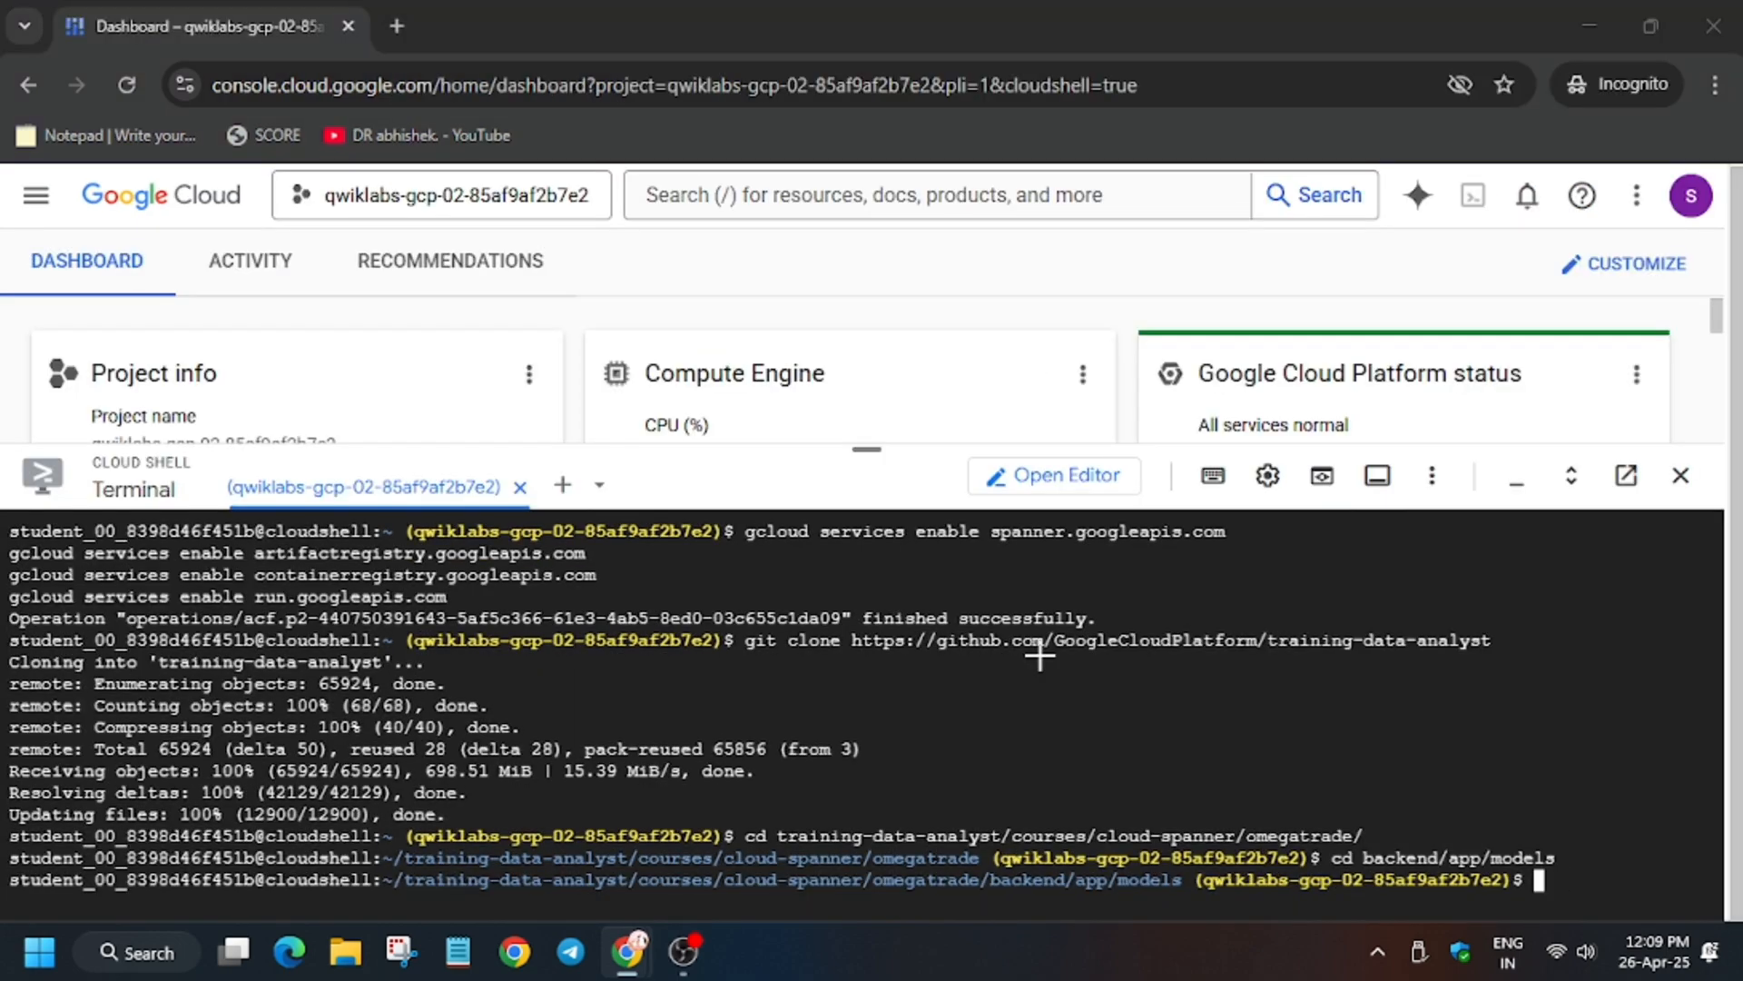
click(523, 25)
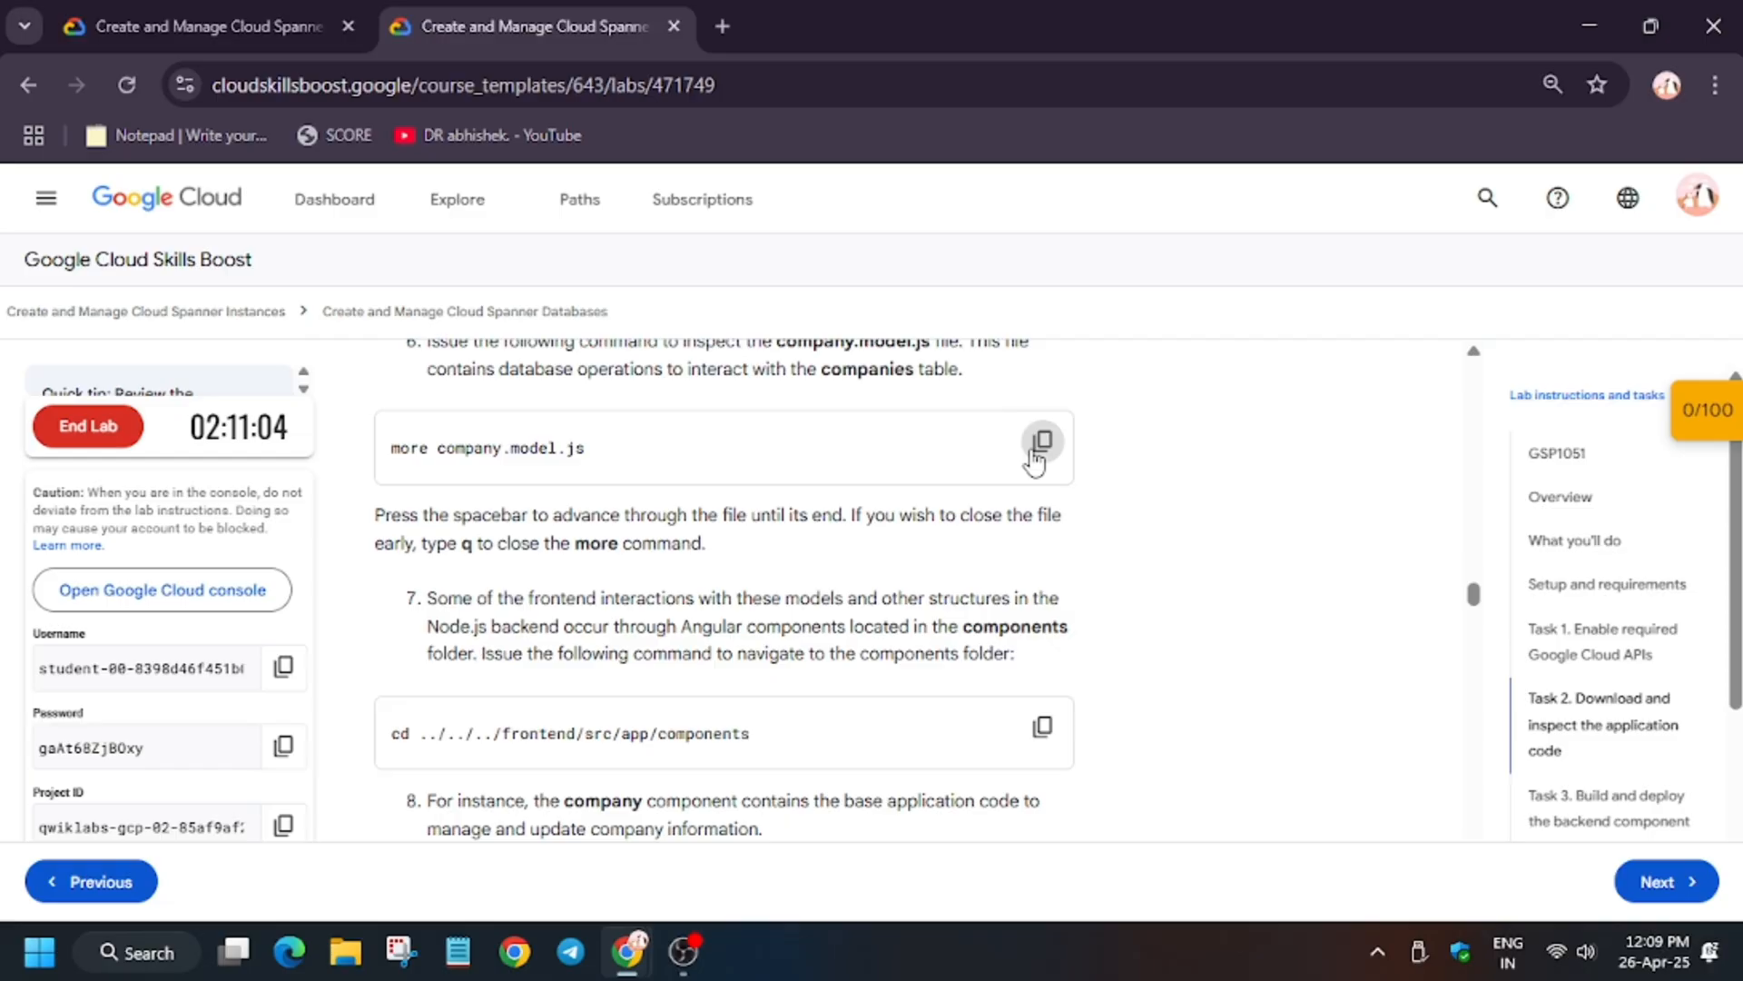
click(1038, 447)
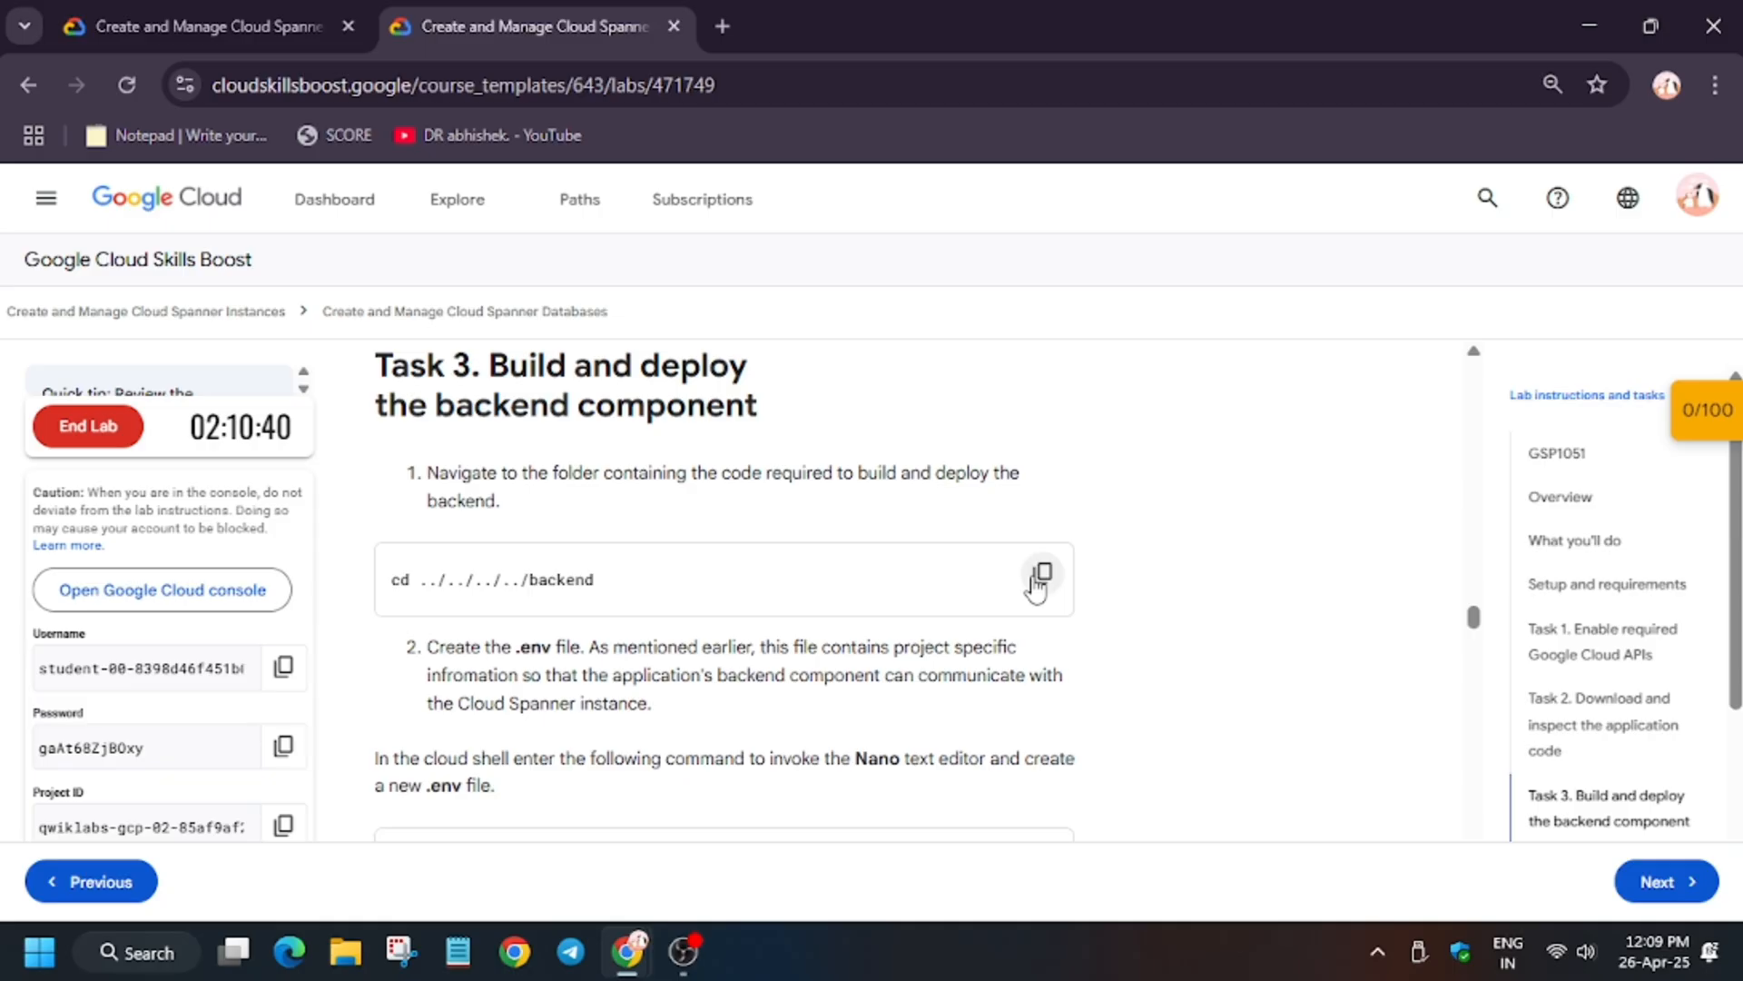
scroll(down, 3)
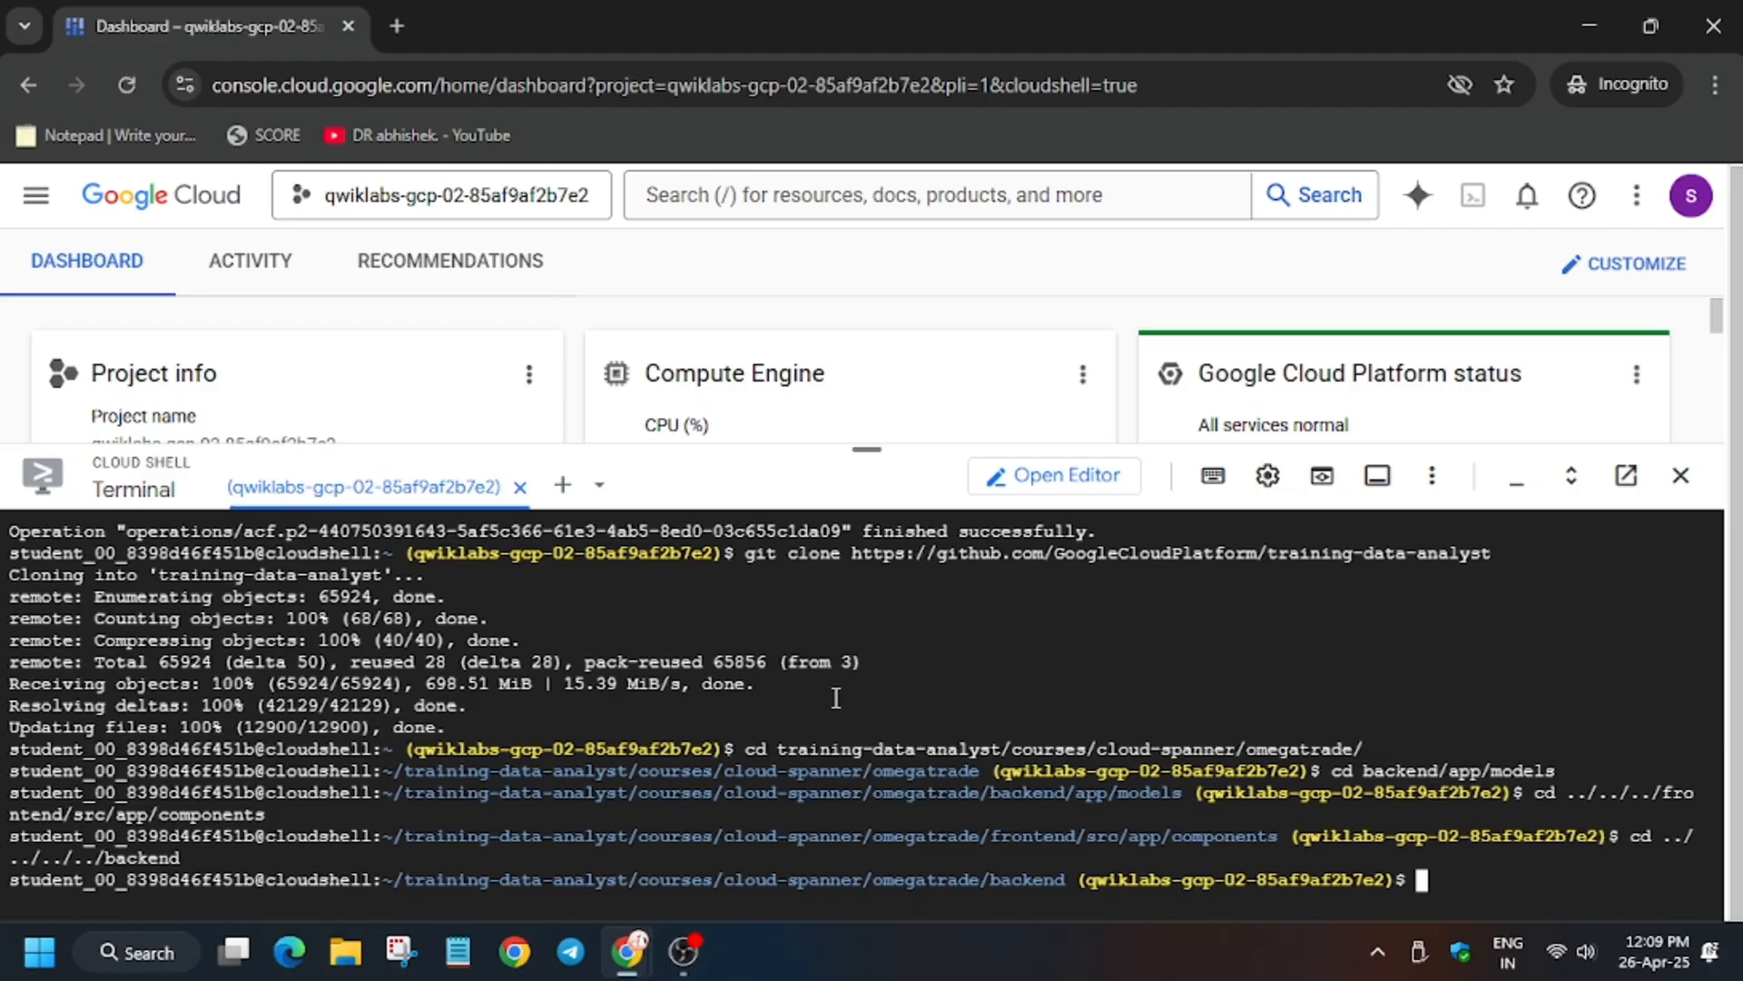
click(534, 26)
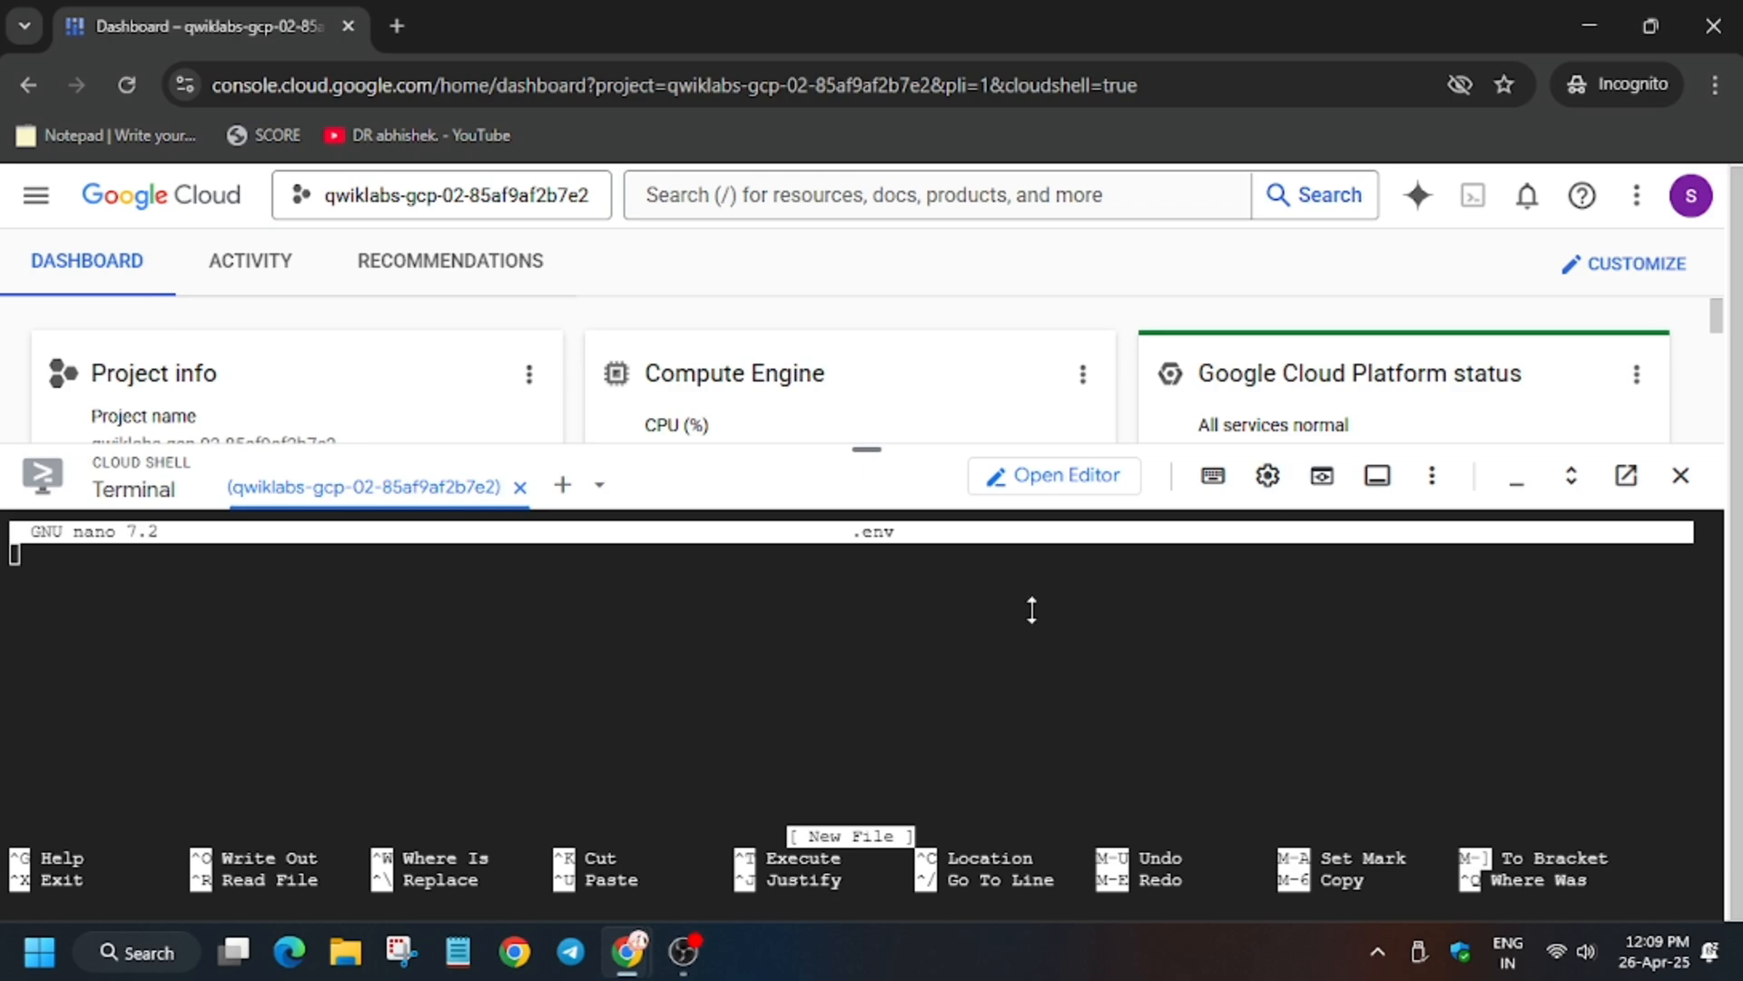
Step: Save the .env file with PROJECTID, omegatrade-instance, omegatrade-db, JWT_KEY and EXPIRE_IN 30d
key(ctrl+x)
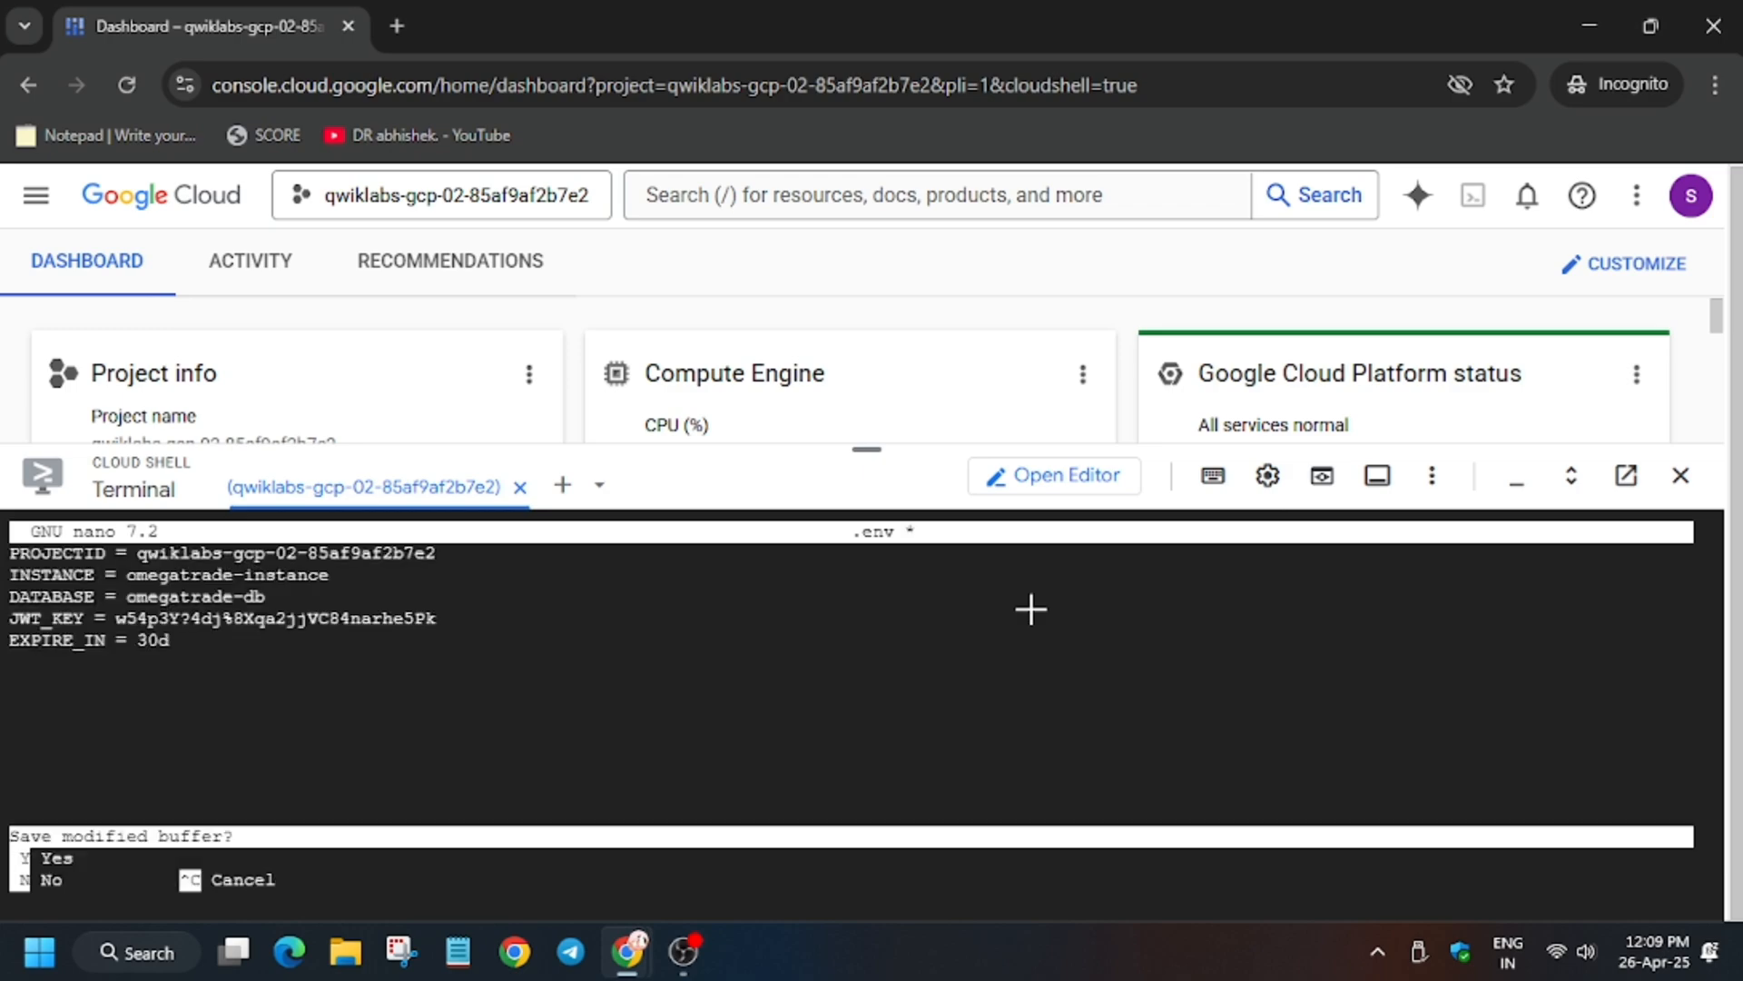
click(523, 25)
text(nvm install 22.6)
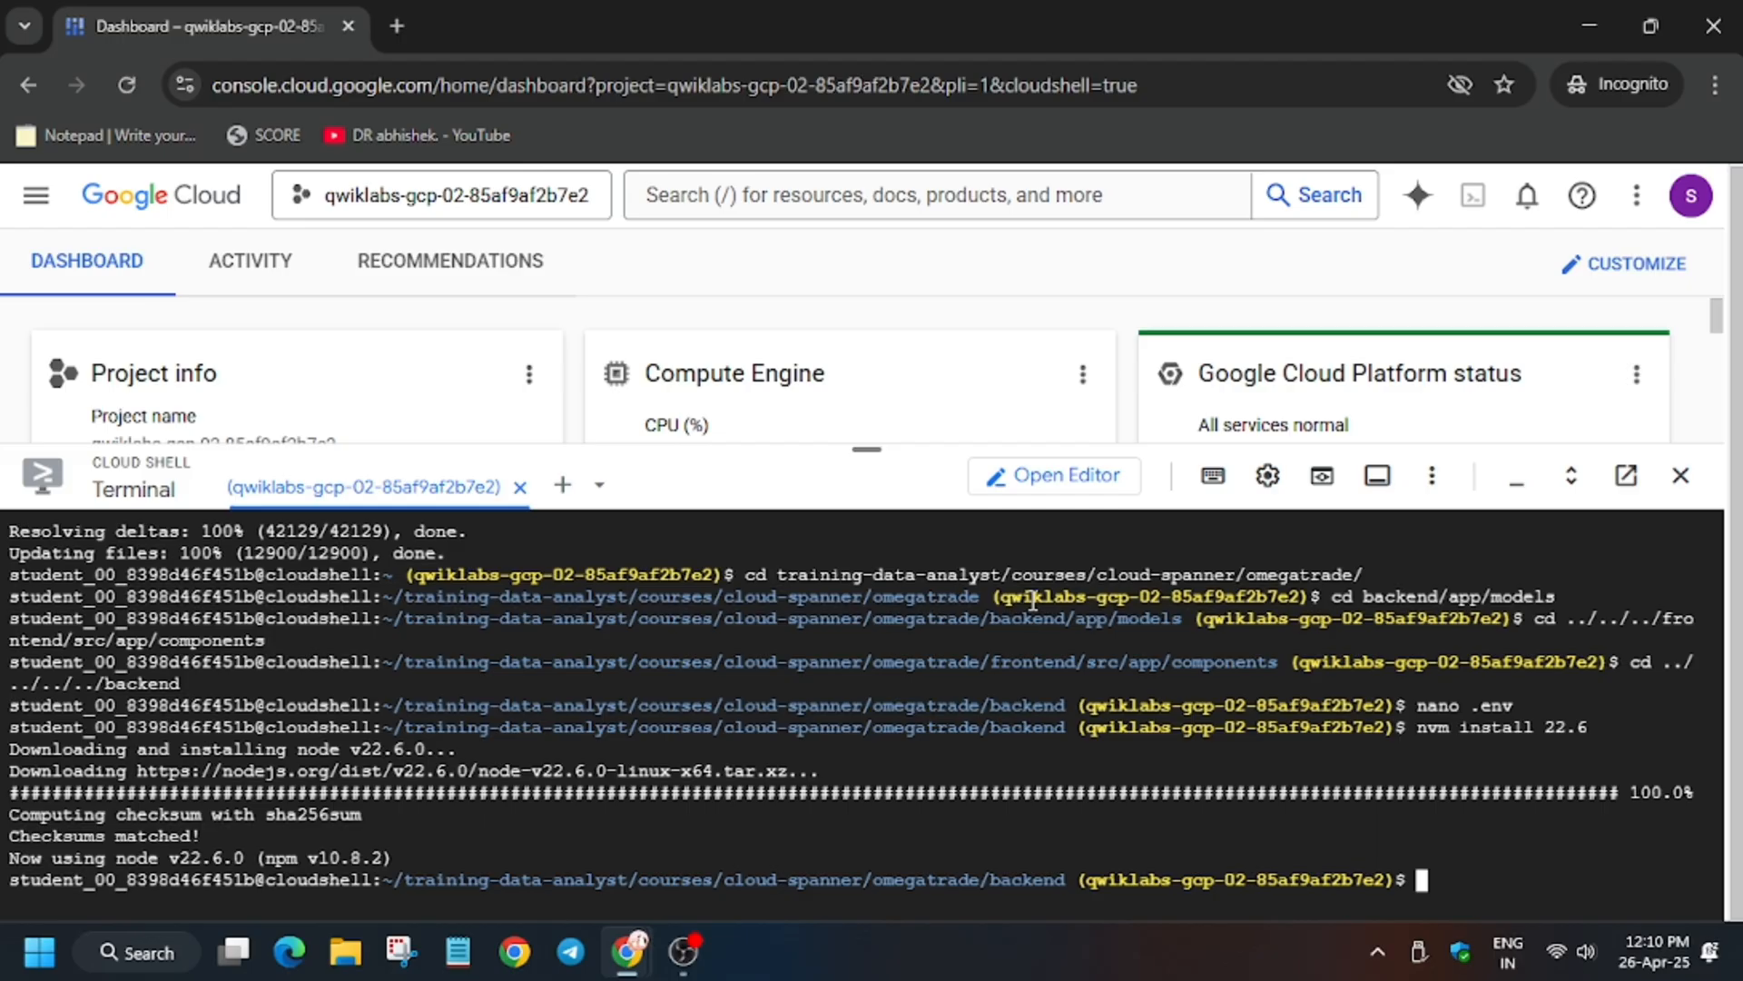
Step: Install npm globally and backend packages, then build the omega-trade backend image with dockerfile.prod
click(522, 25)
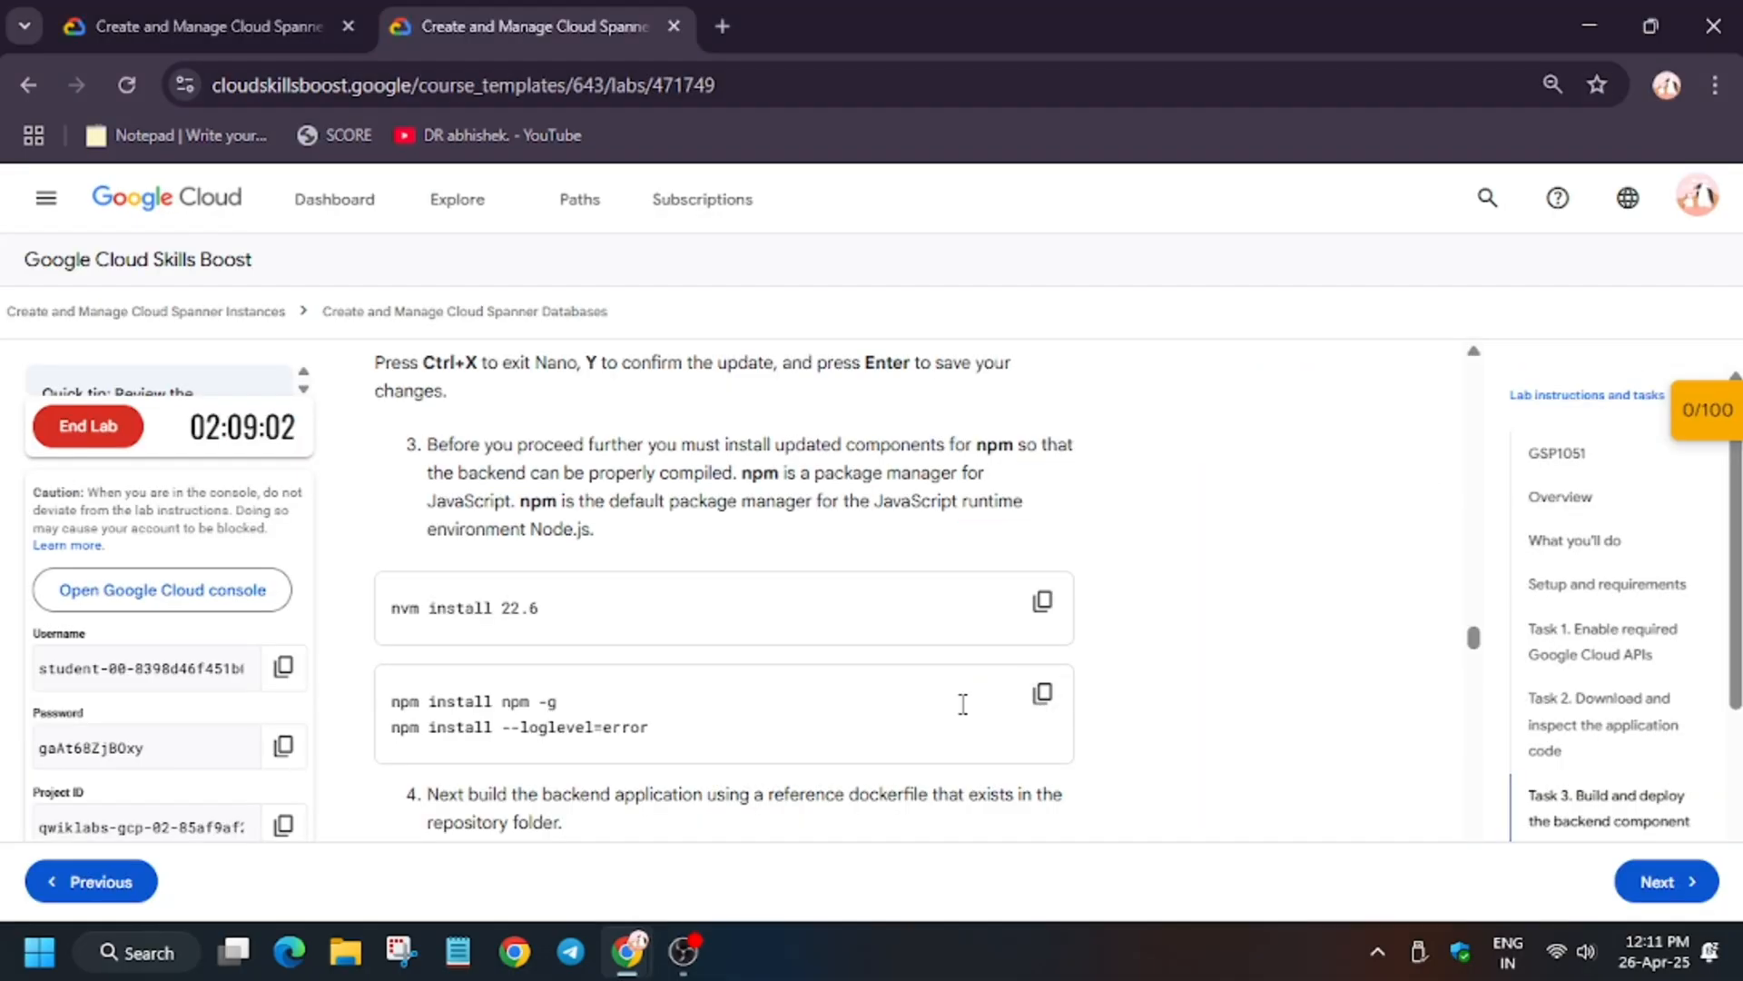
scroll(down, 3)
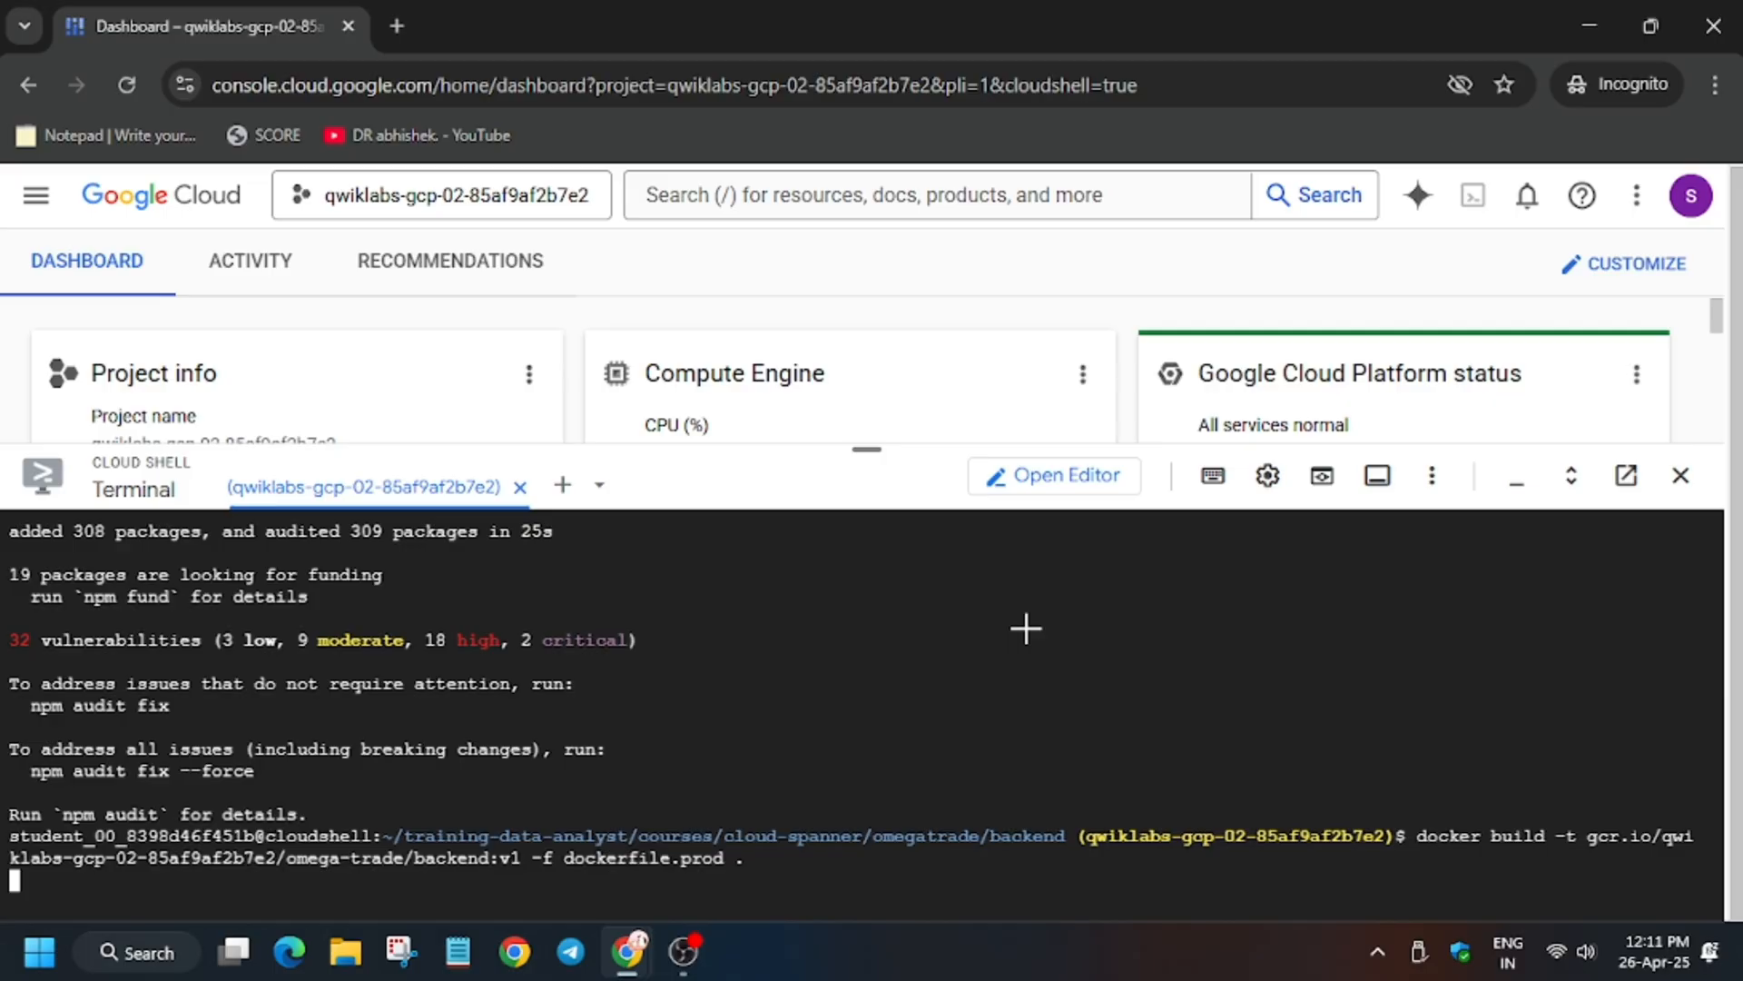
click(523, 25)
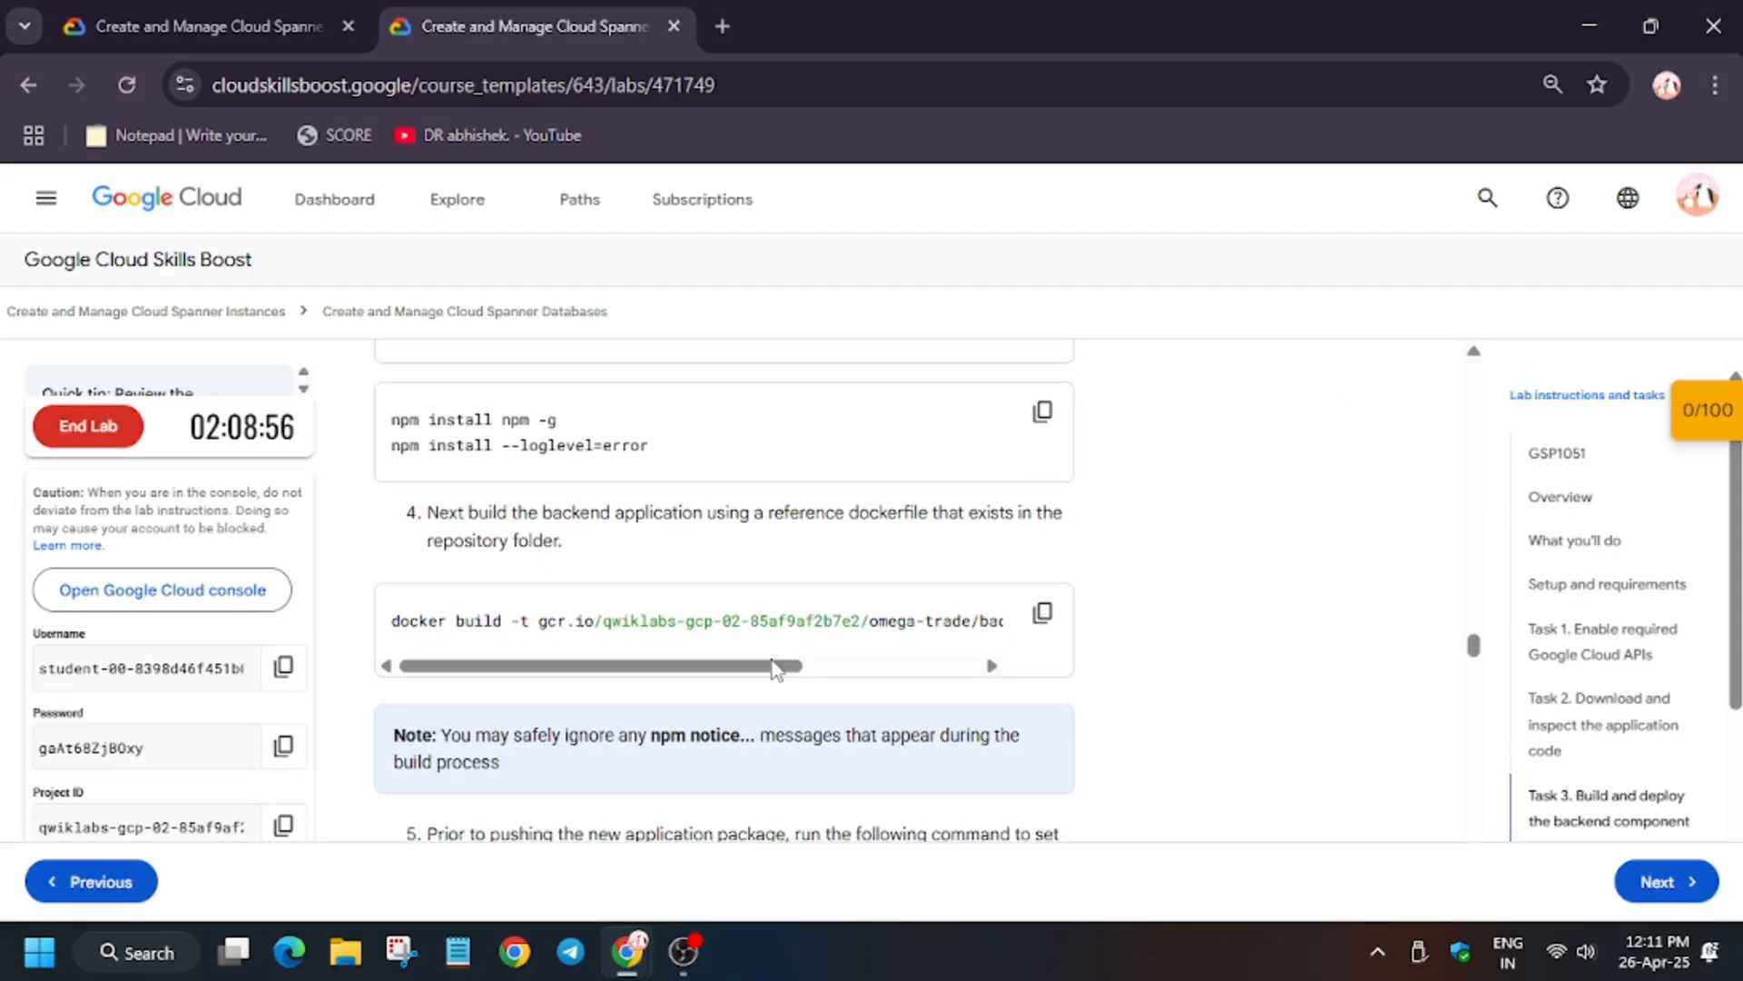
scroll(down, 3)
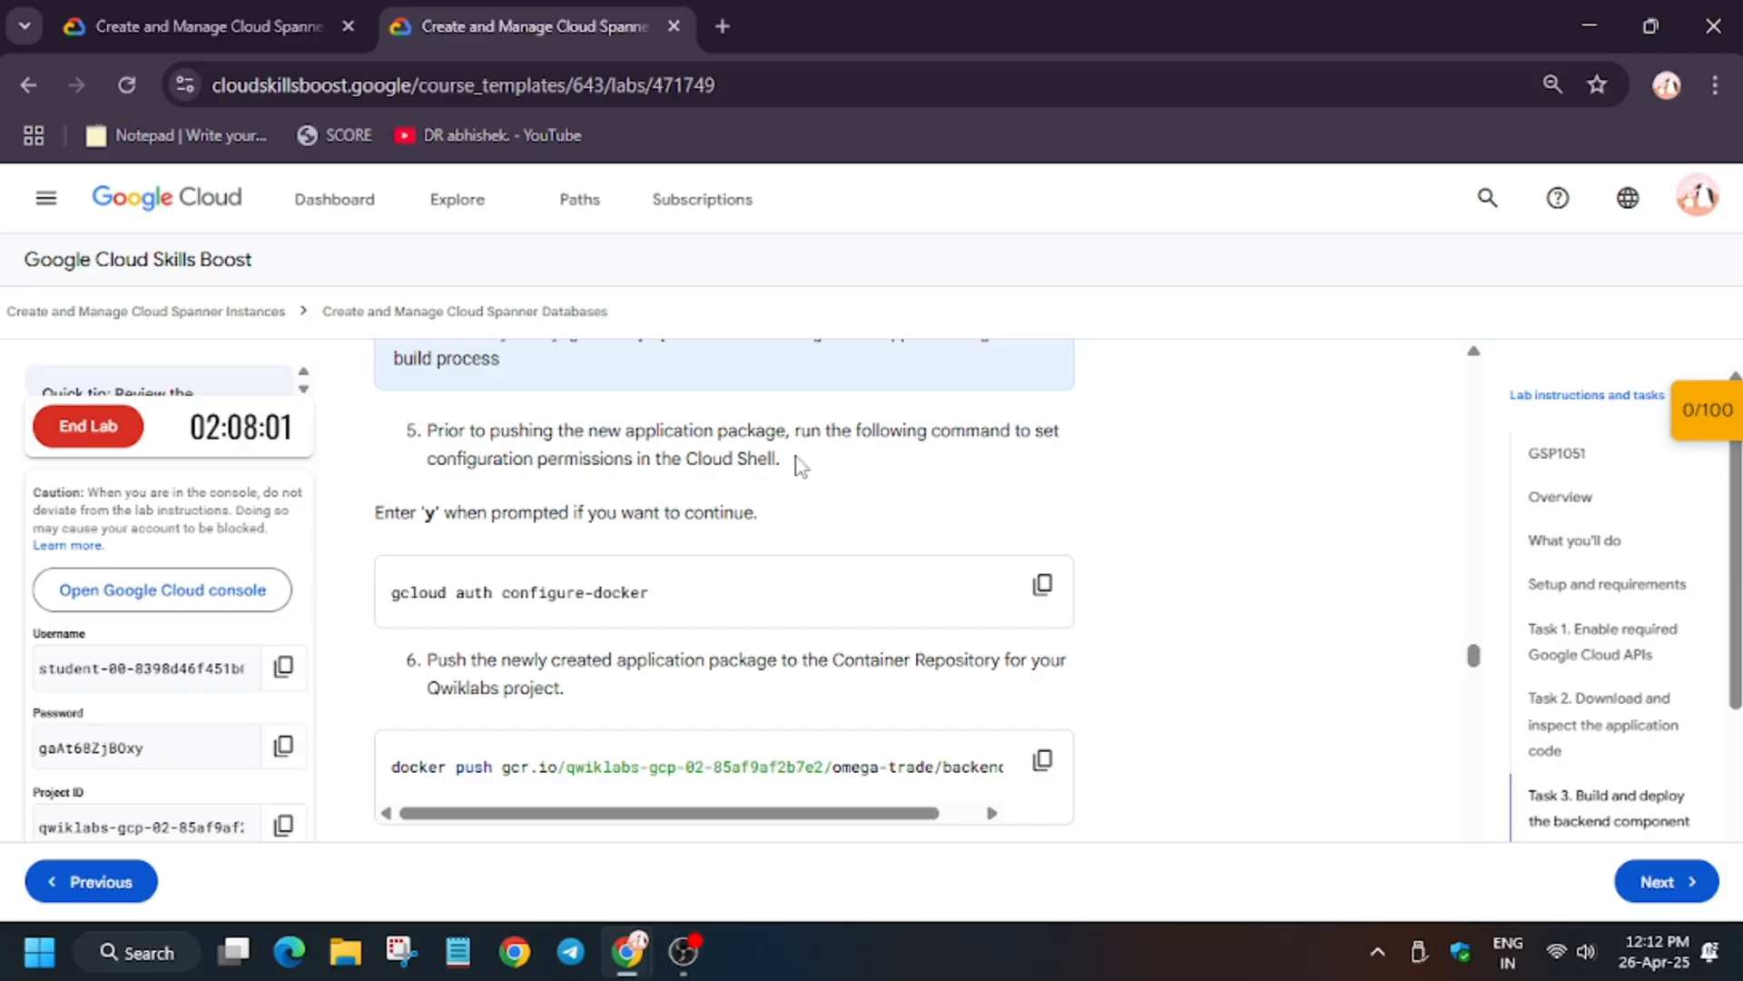
Step: Configure Docker credentials with gcloud and push gcr.io/<project>/omega-trade/backend:v1
click(1040, 583)
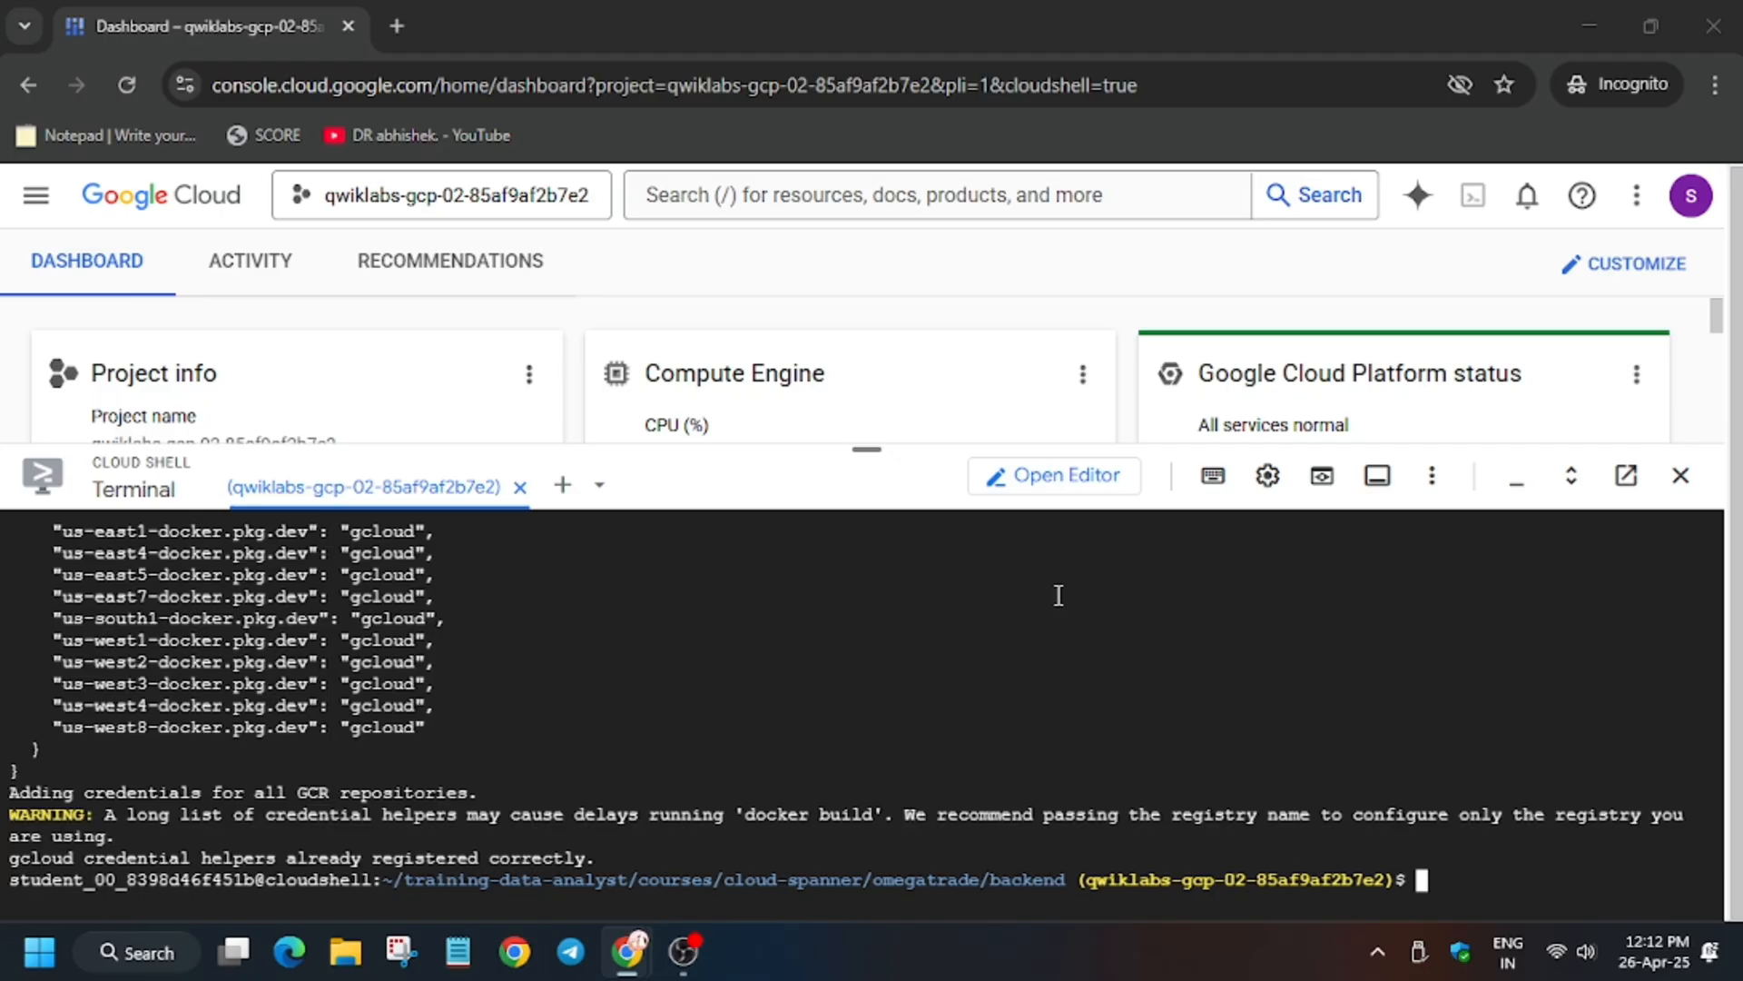
mouse_move(1042, 759)
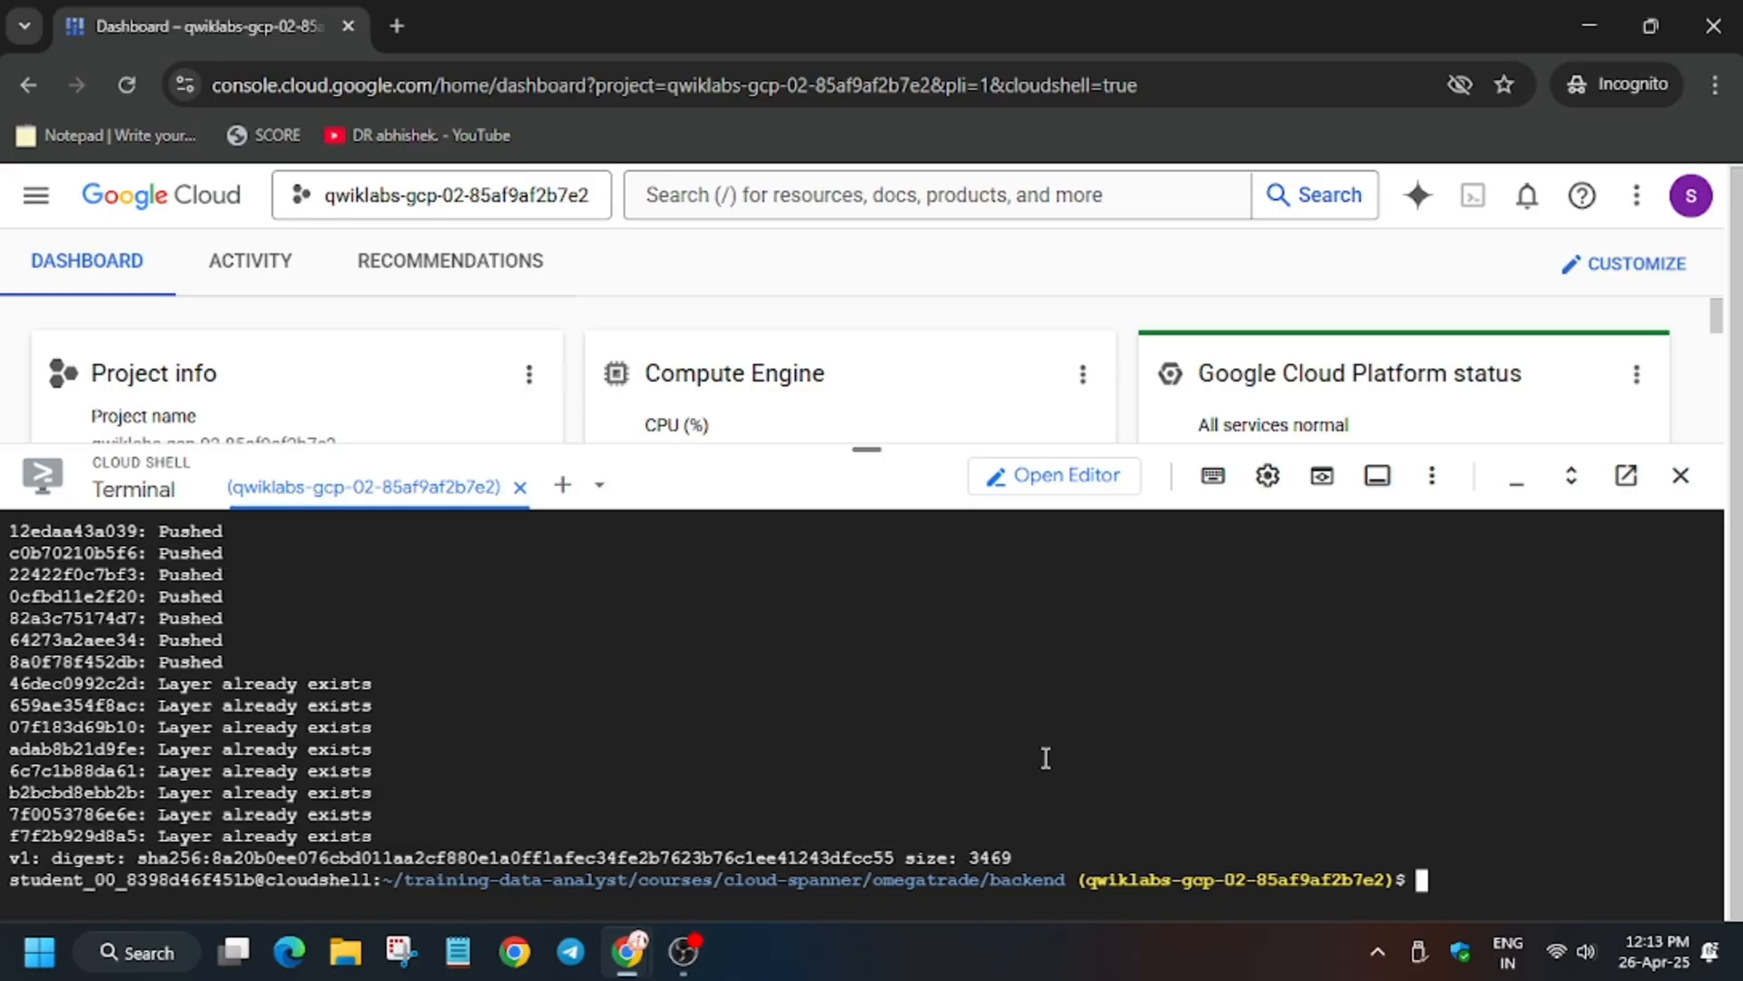
click(522, 25)
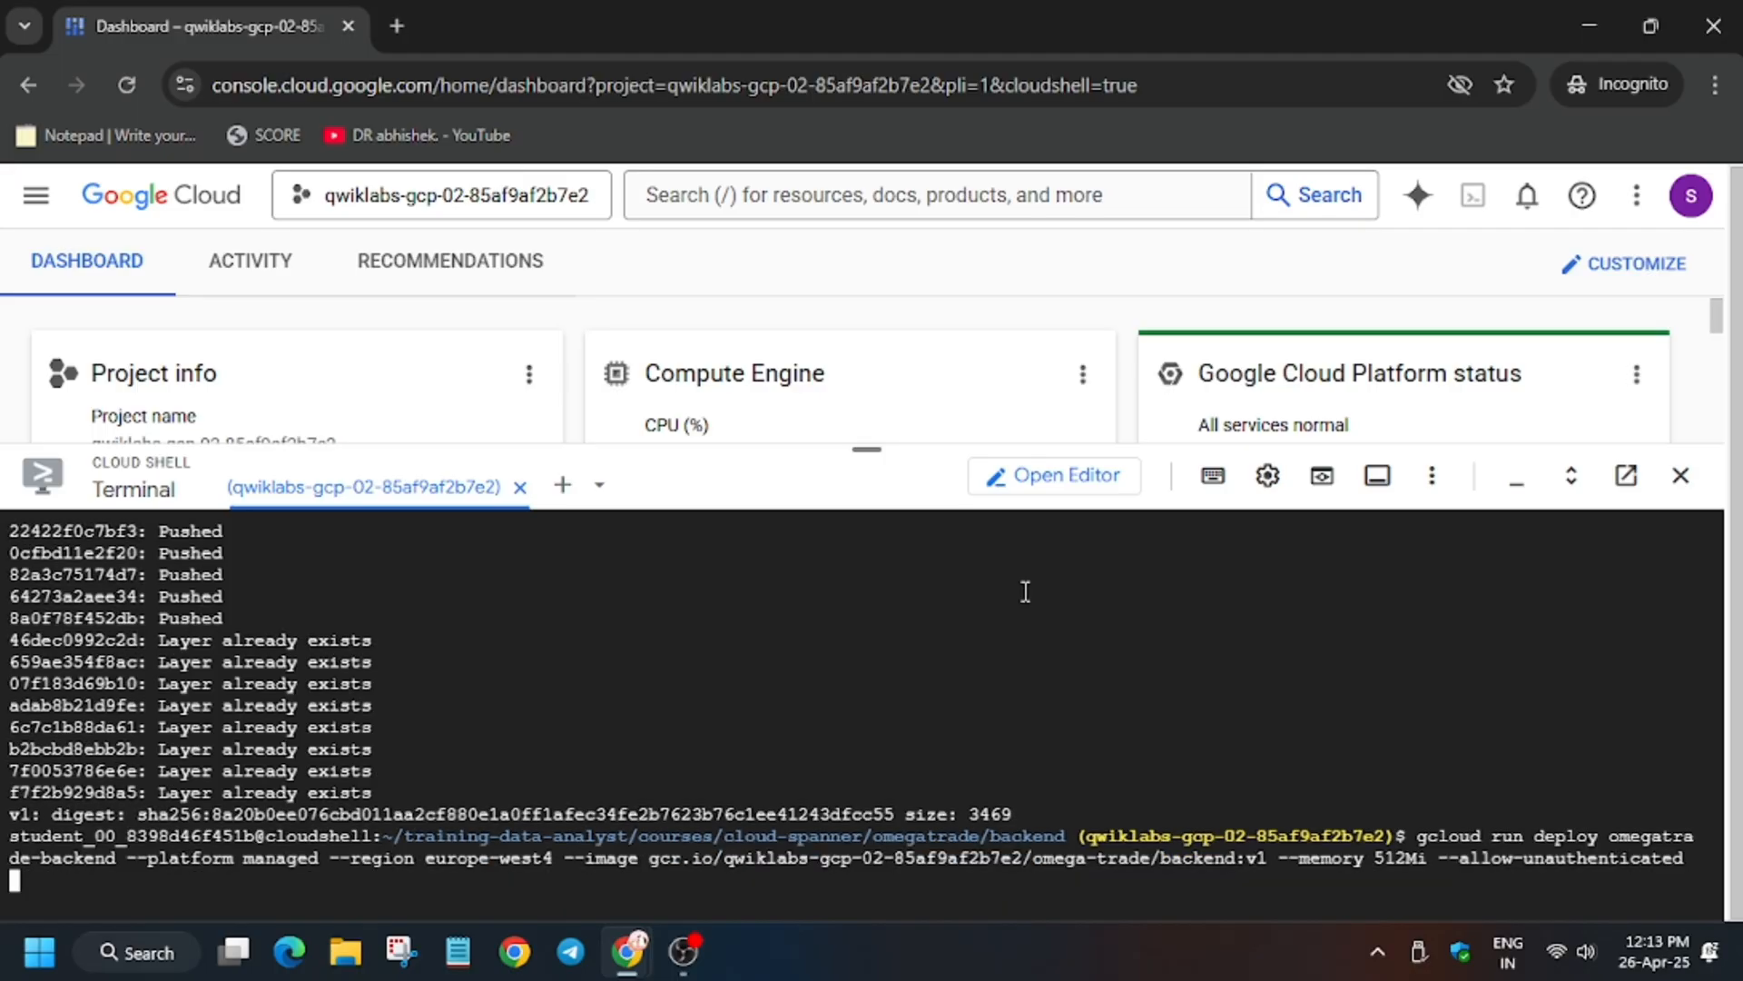
Step: Deploy omegatrade-backend to Cloud Run in europe-west4 with 512Mi memory, allowing unauthenticated access
click(534, 25)
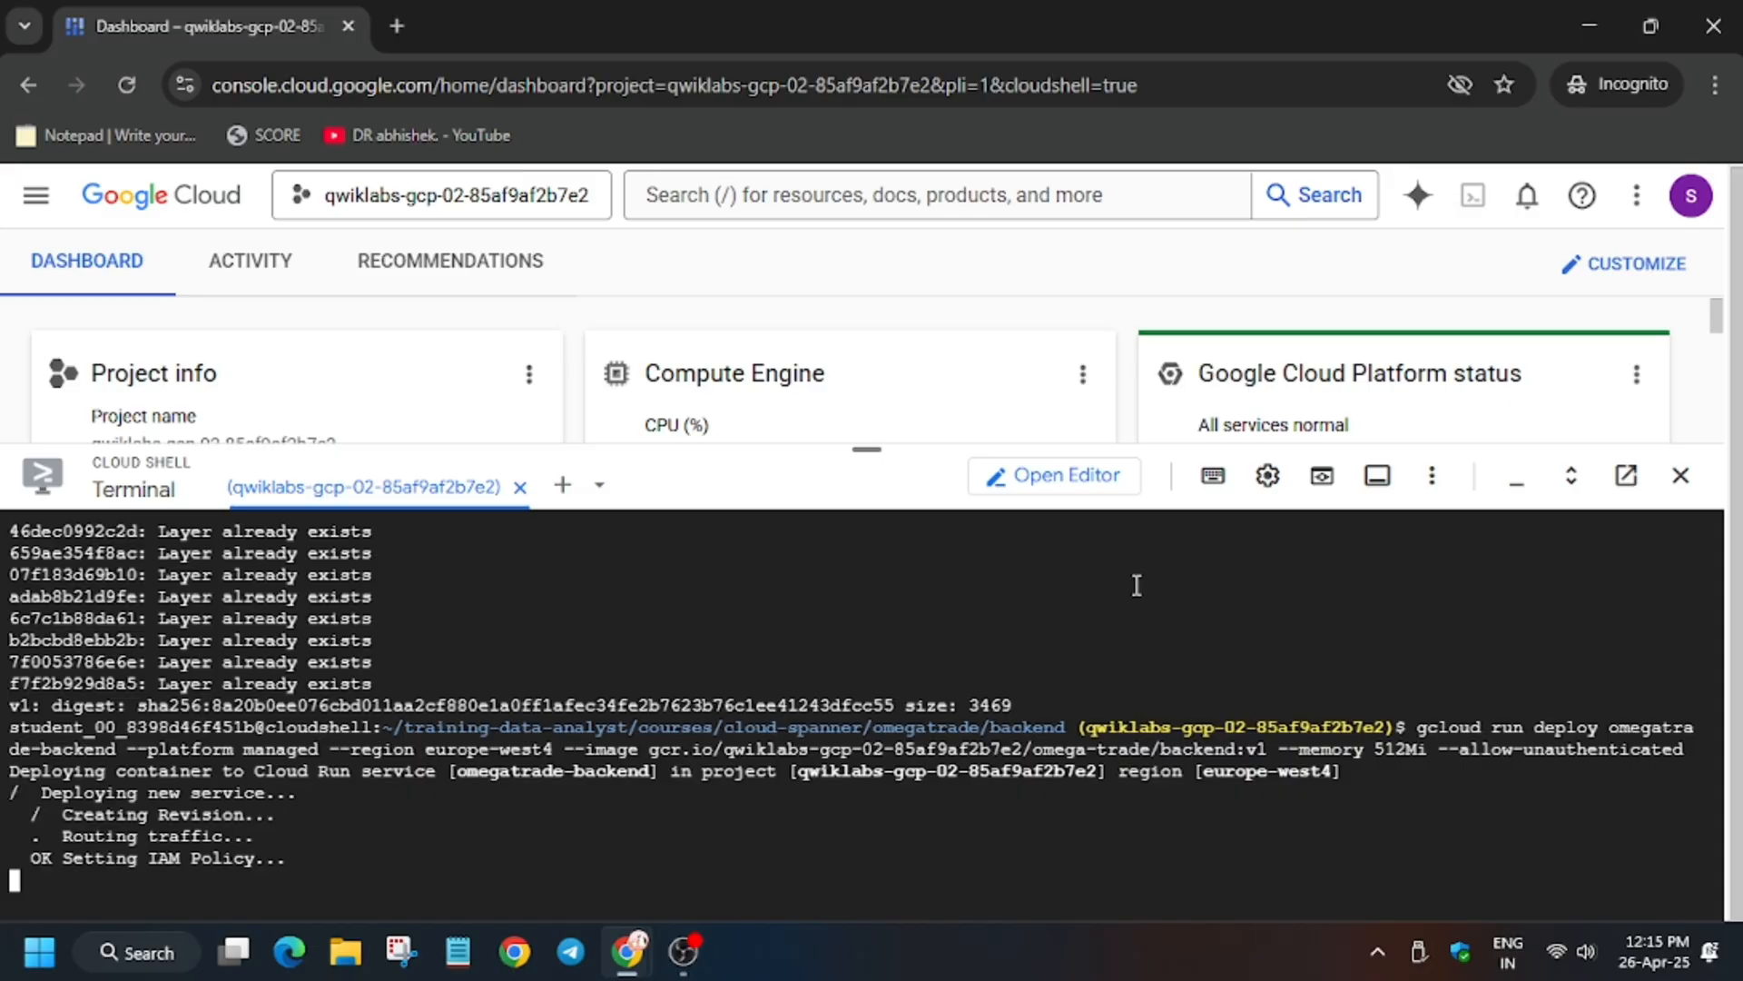
mouse_move(1175, 608)
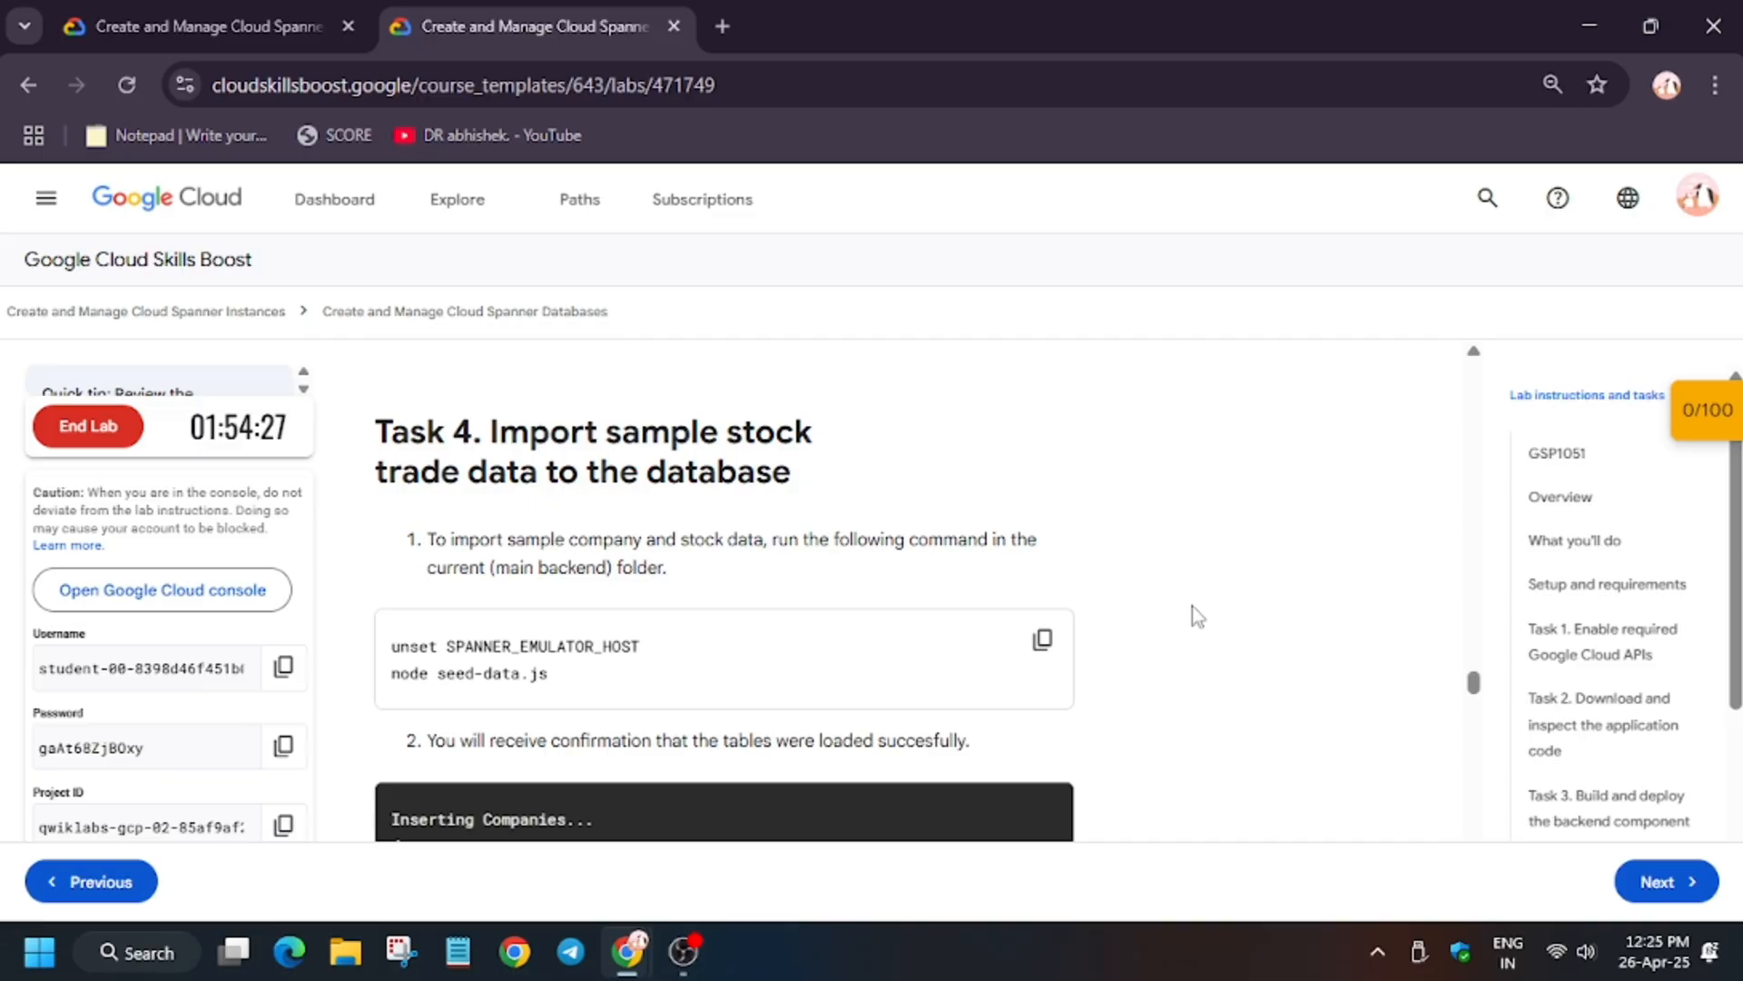
Step: Unset SPANNER_EMULATOR_HOST and run seed-data.js to load companies, simulations and stocks
scroll(down, 3)
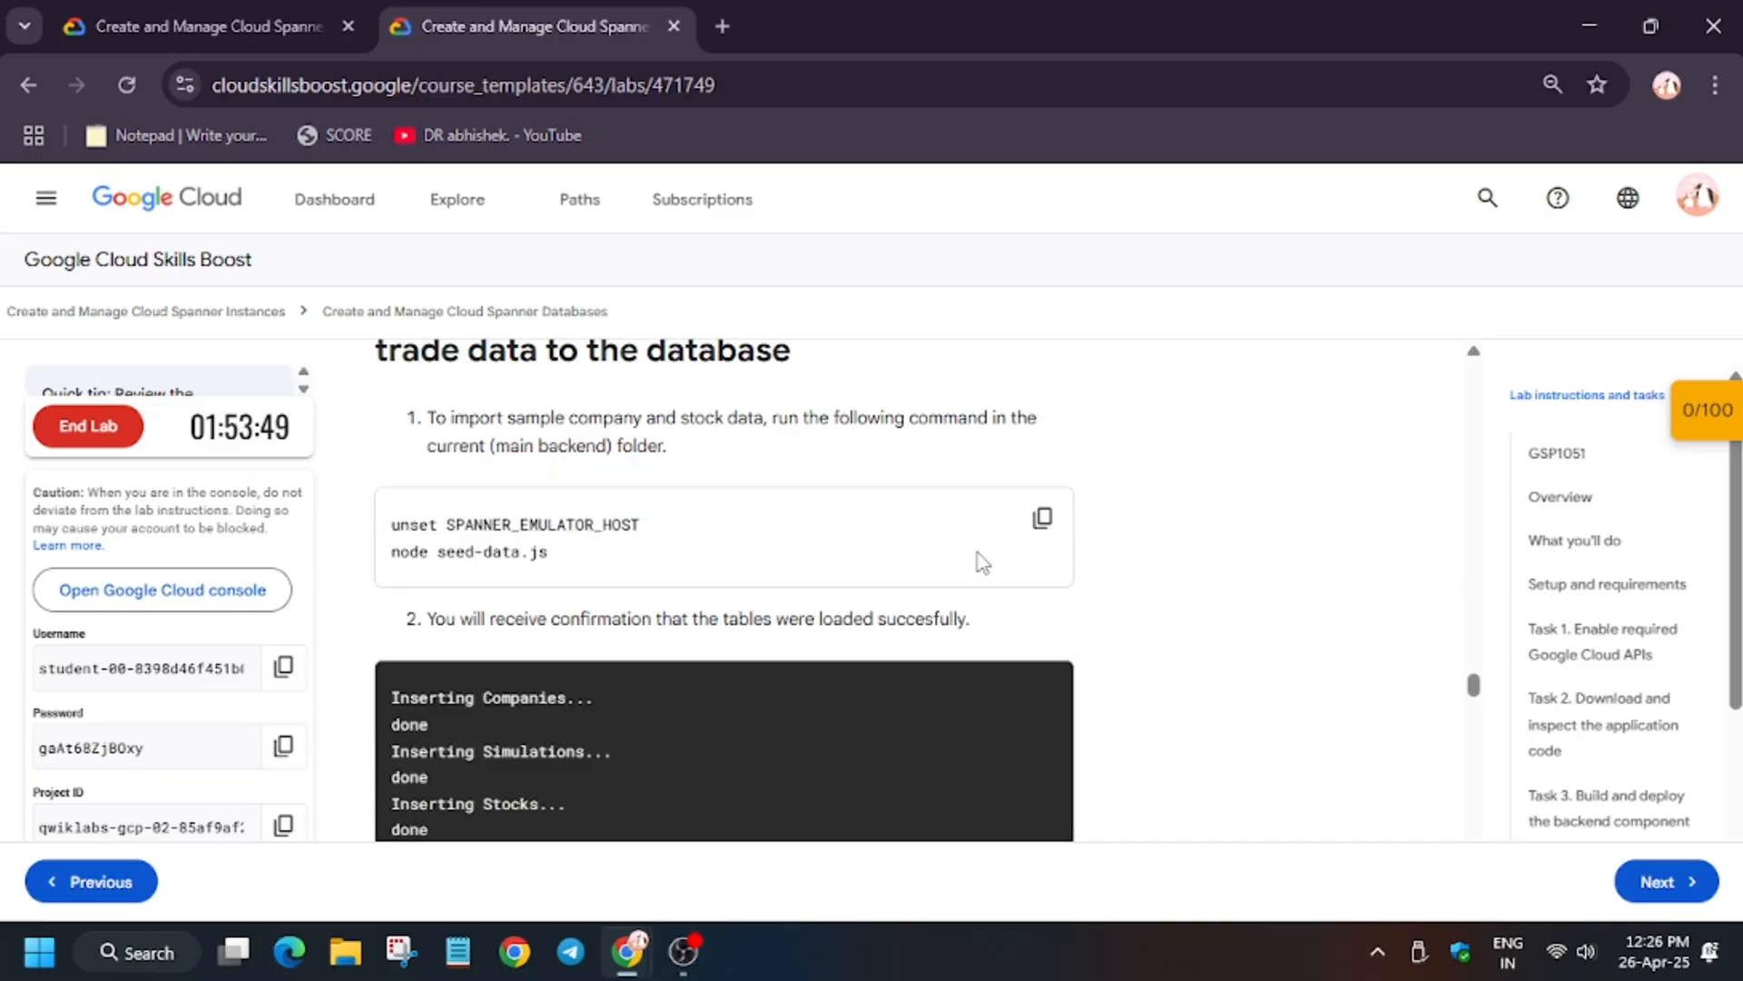
mouse_move(982, 570)
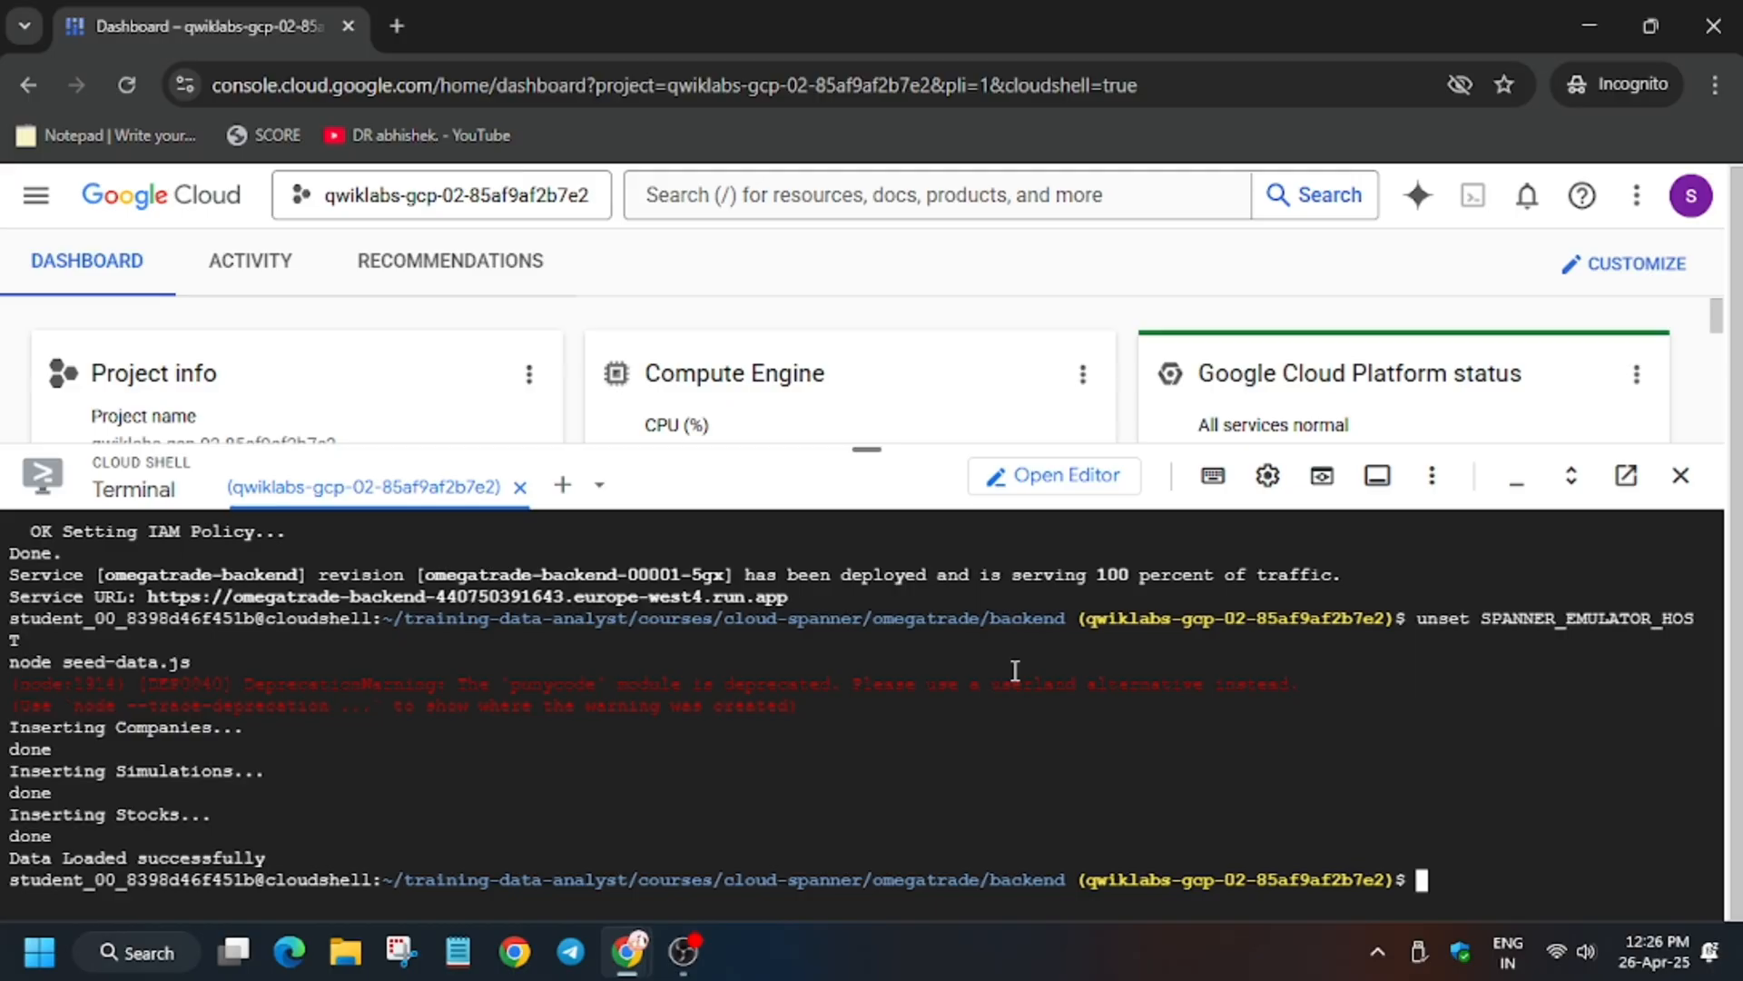
click(523, 26)
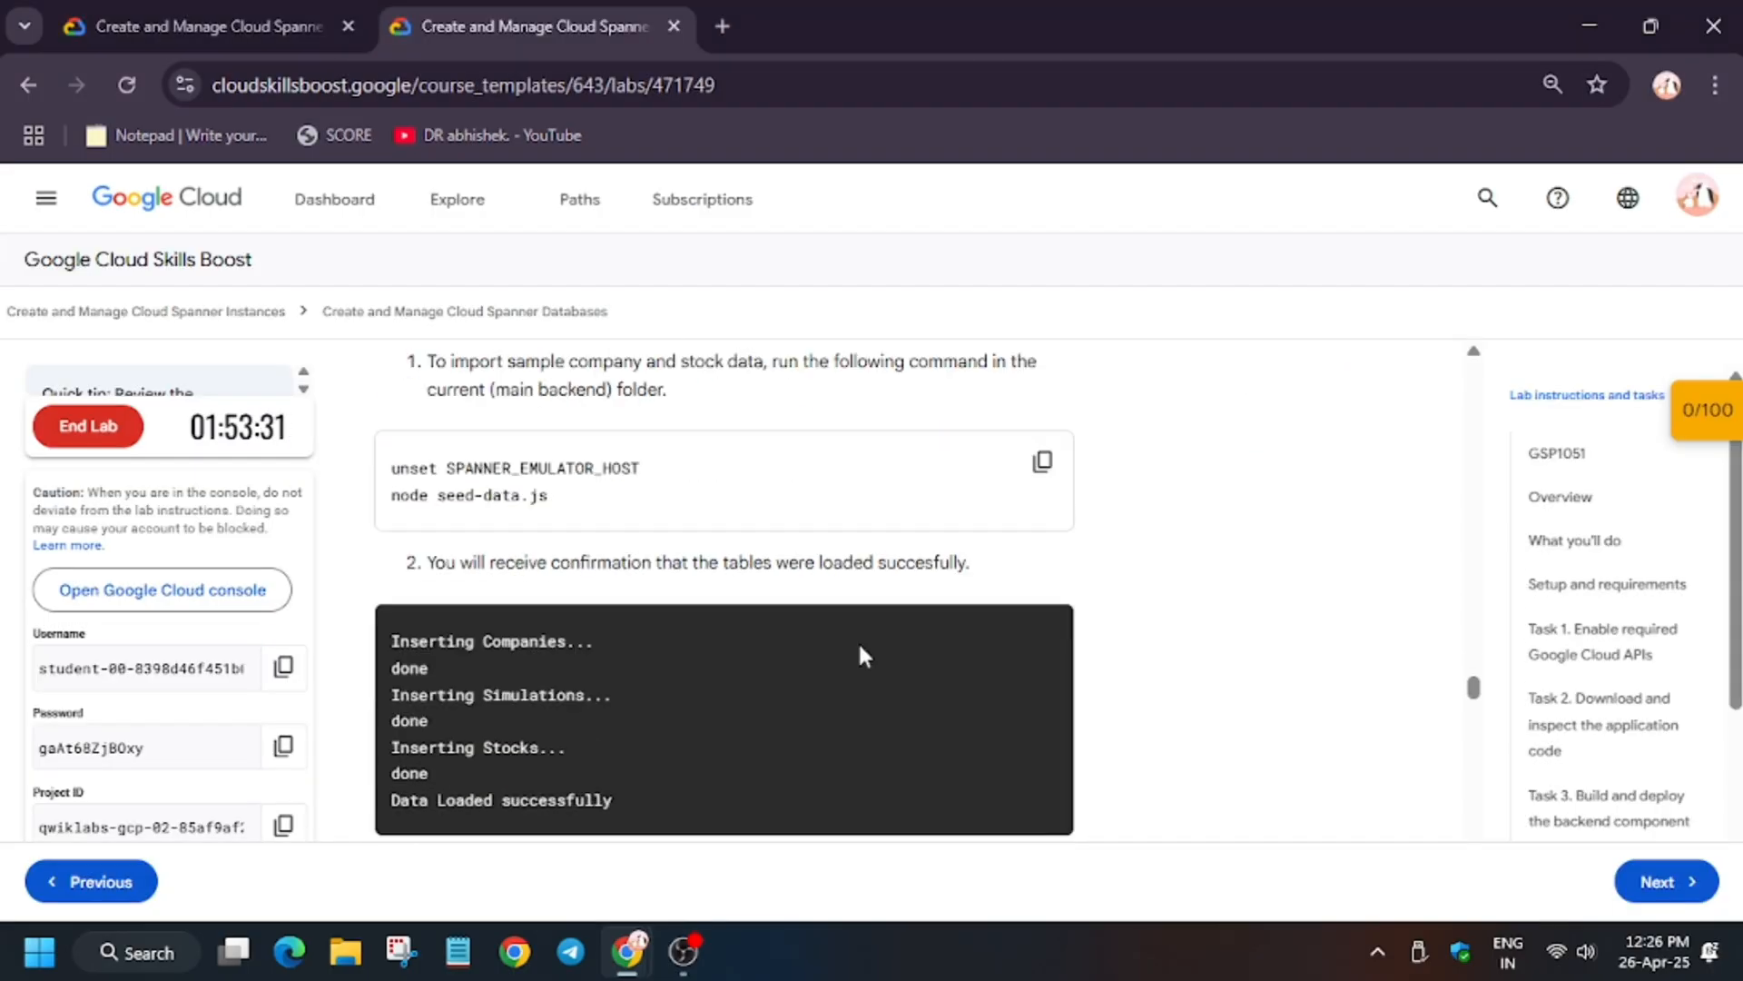
Step: Run 'Check my progress' for Task 4, importing sample stock trade data
scroll(down, 3)
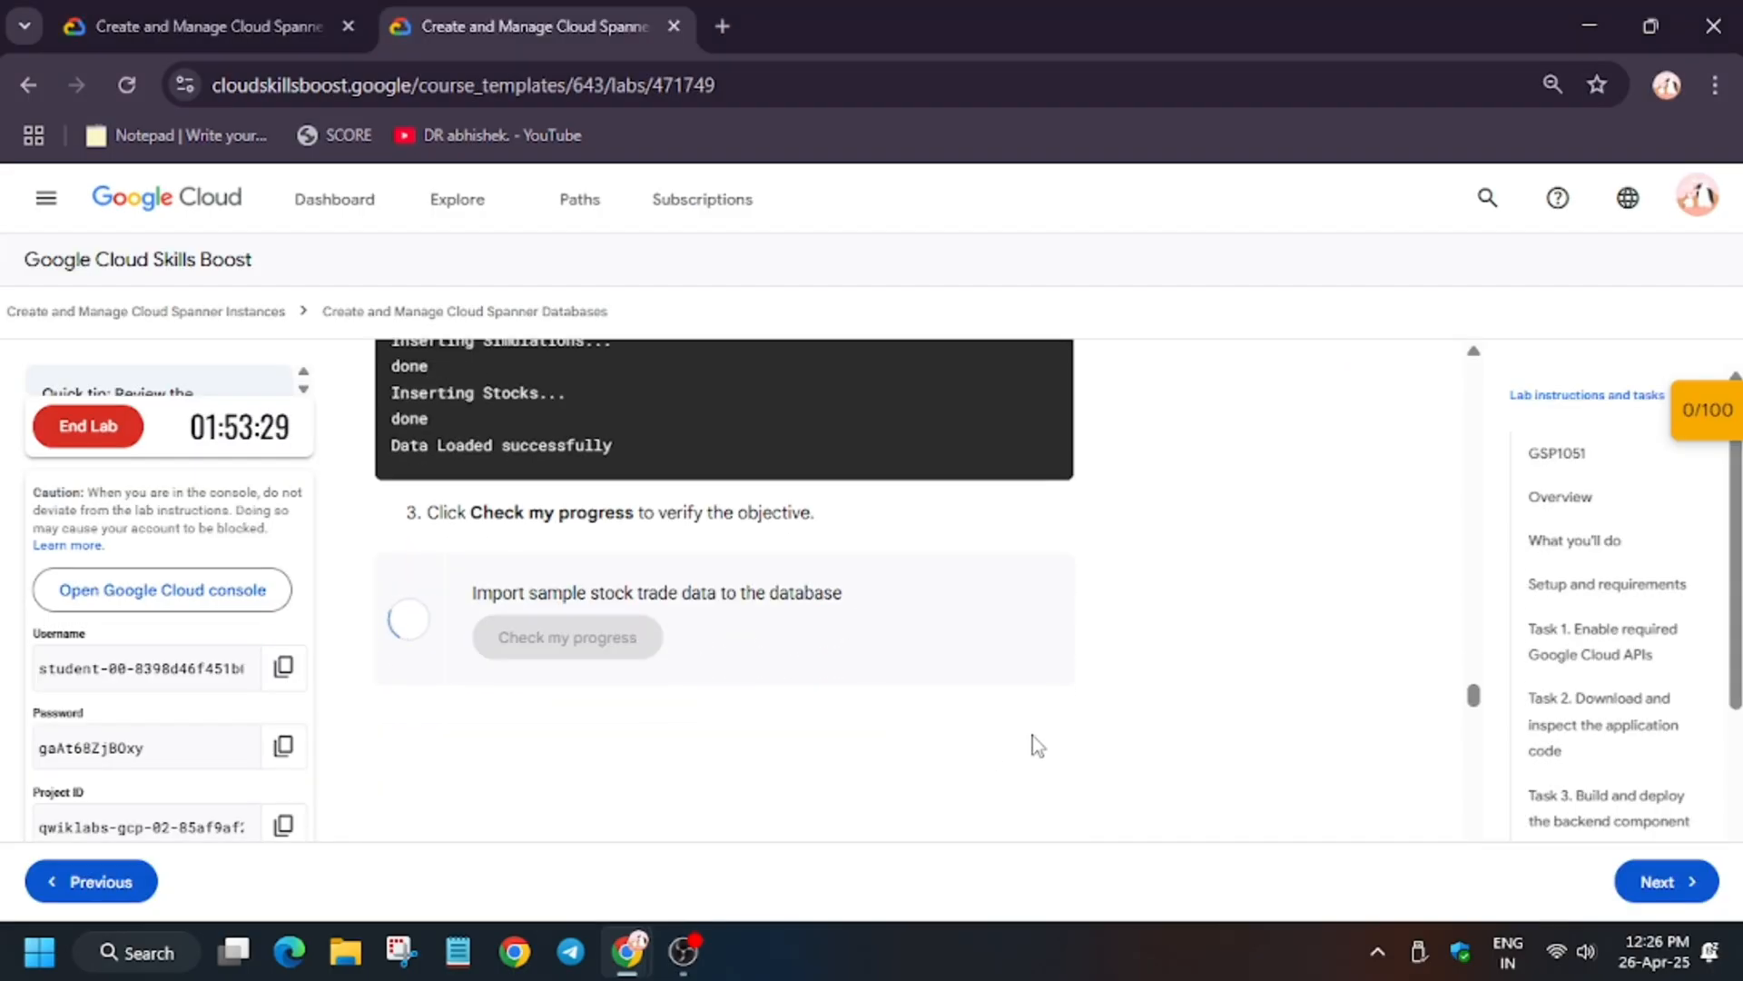
mouse_move(1032, 738)
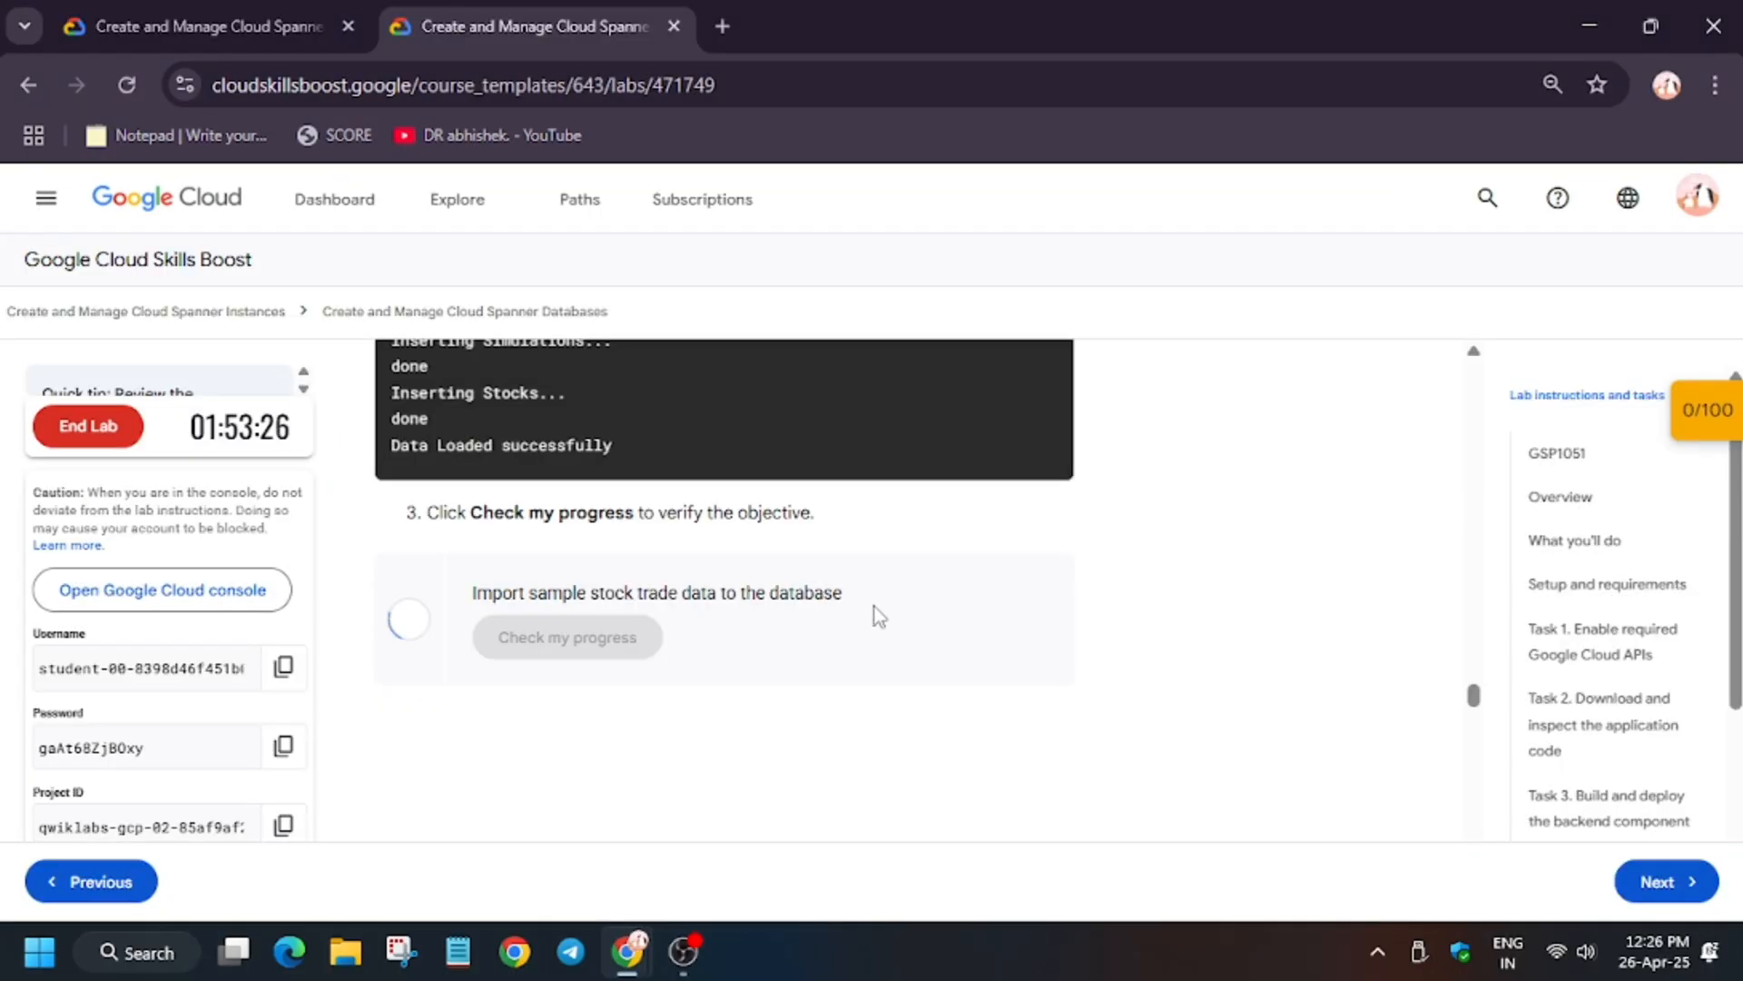
mouse_move(833, 492)
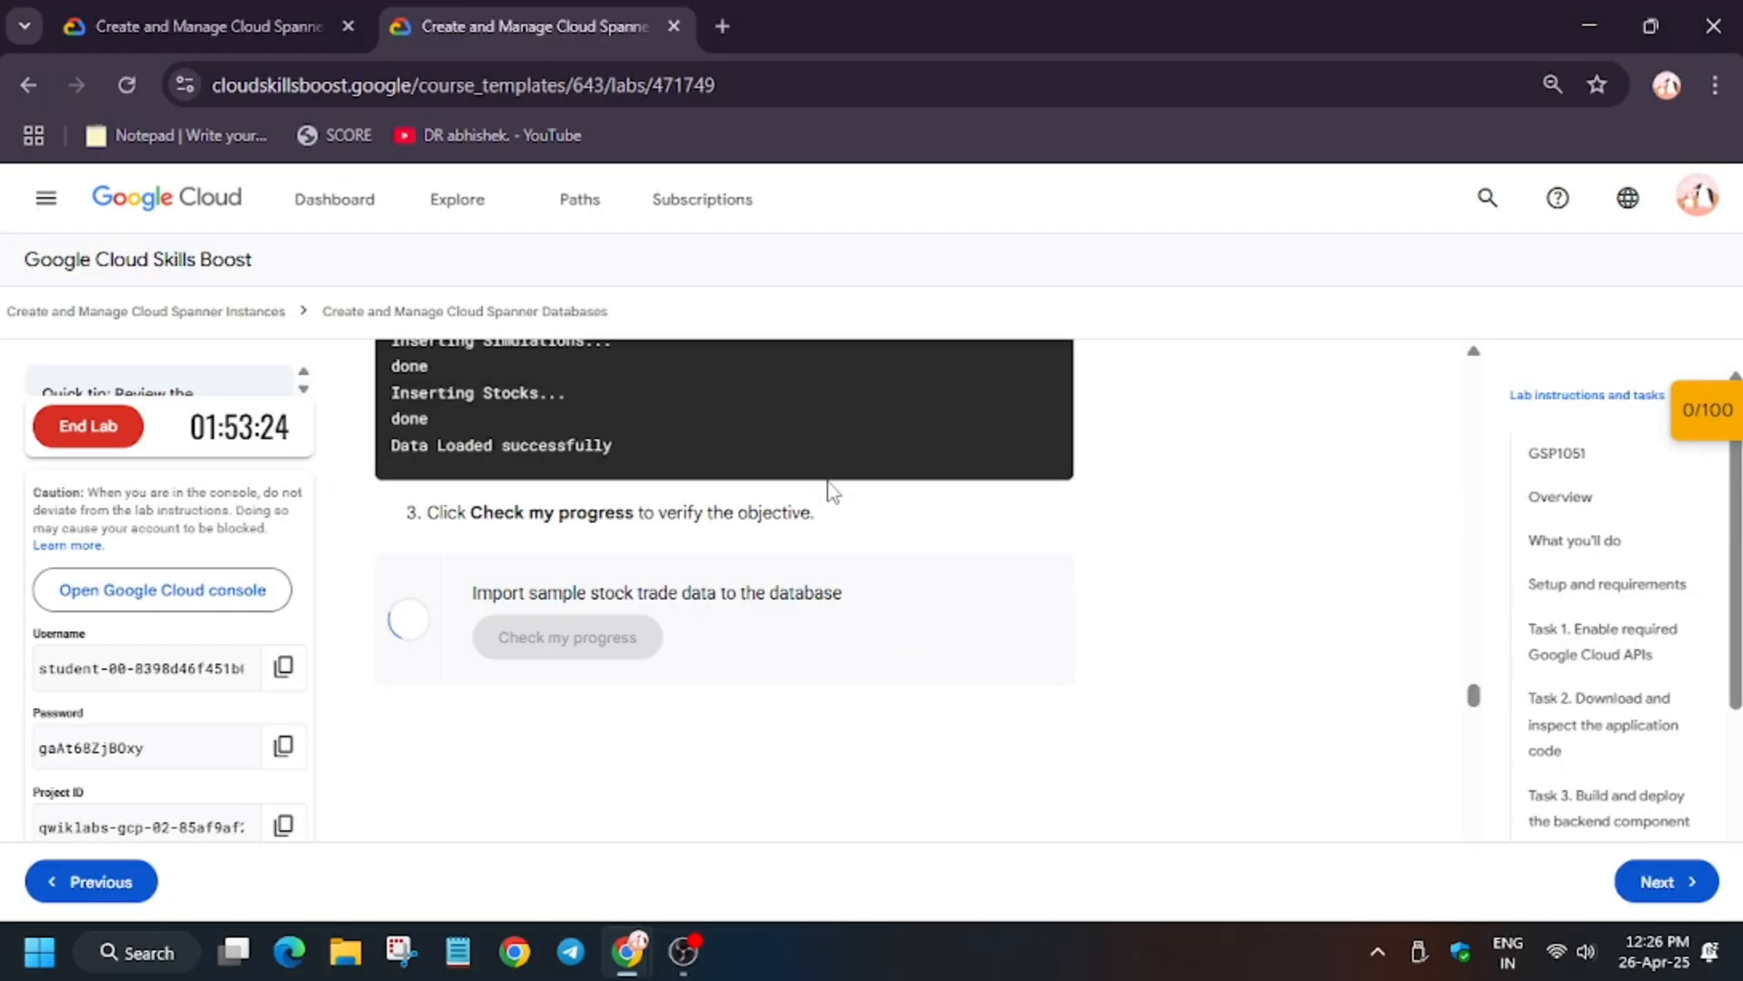